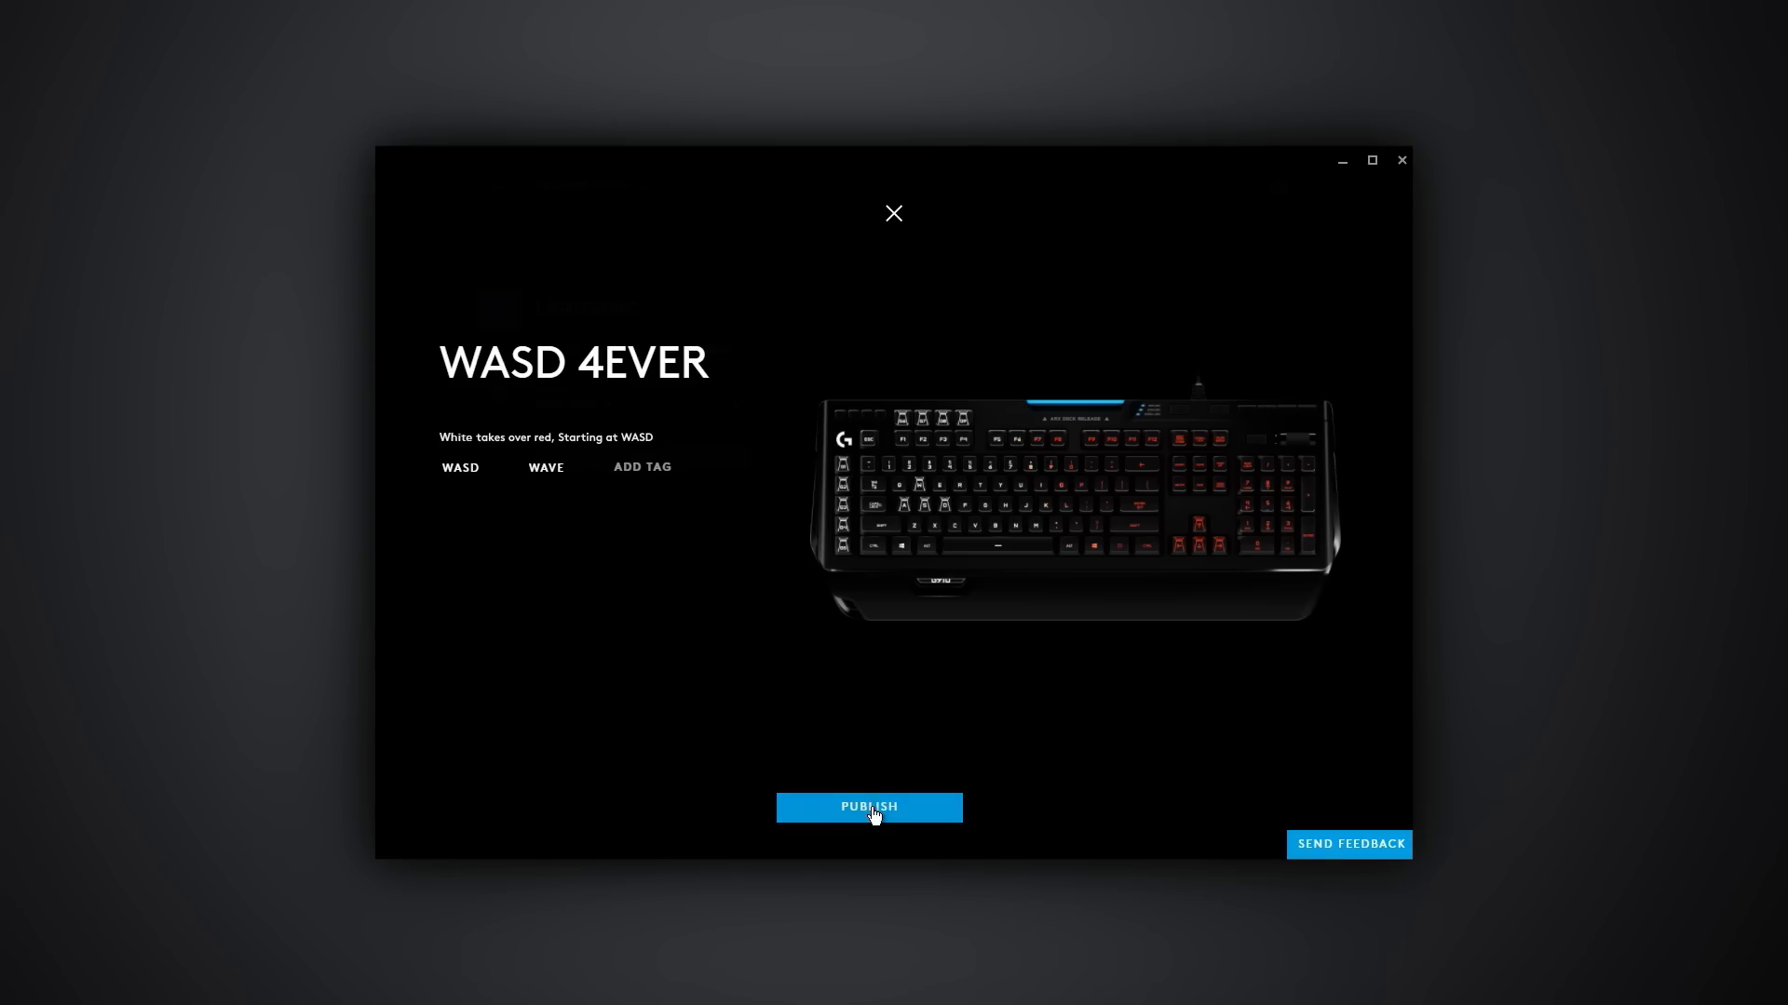
Step: Publish the WASD 4EVER animation, creating the Logitech account and community username along the way
{"action": "left_click", "coordinate": [868, 806]}
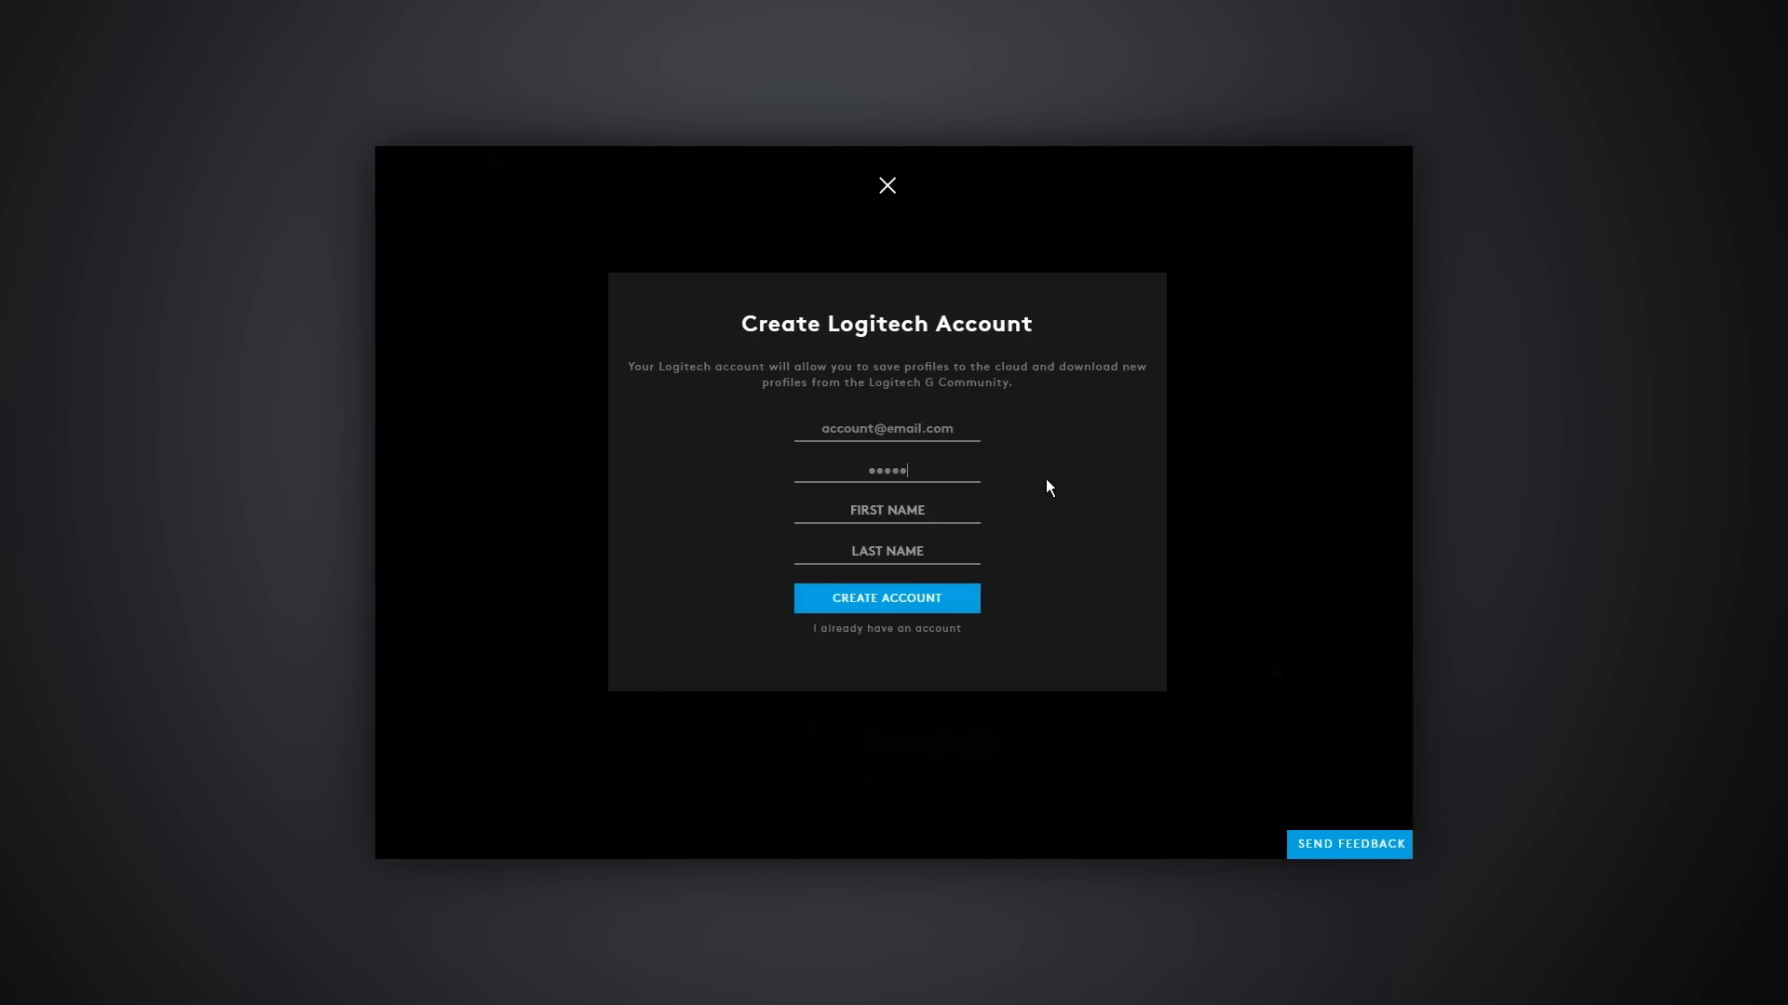
{"action": "left_click", "coordinate": [886, 597]}
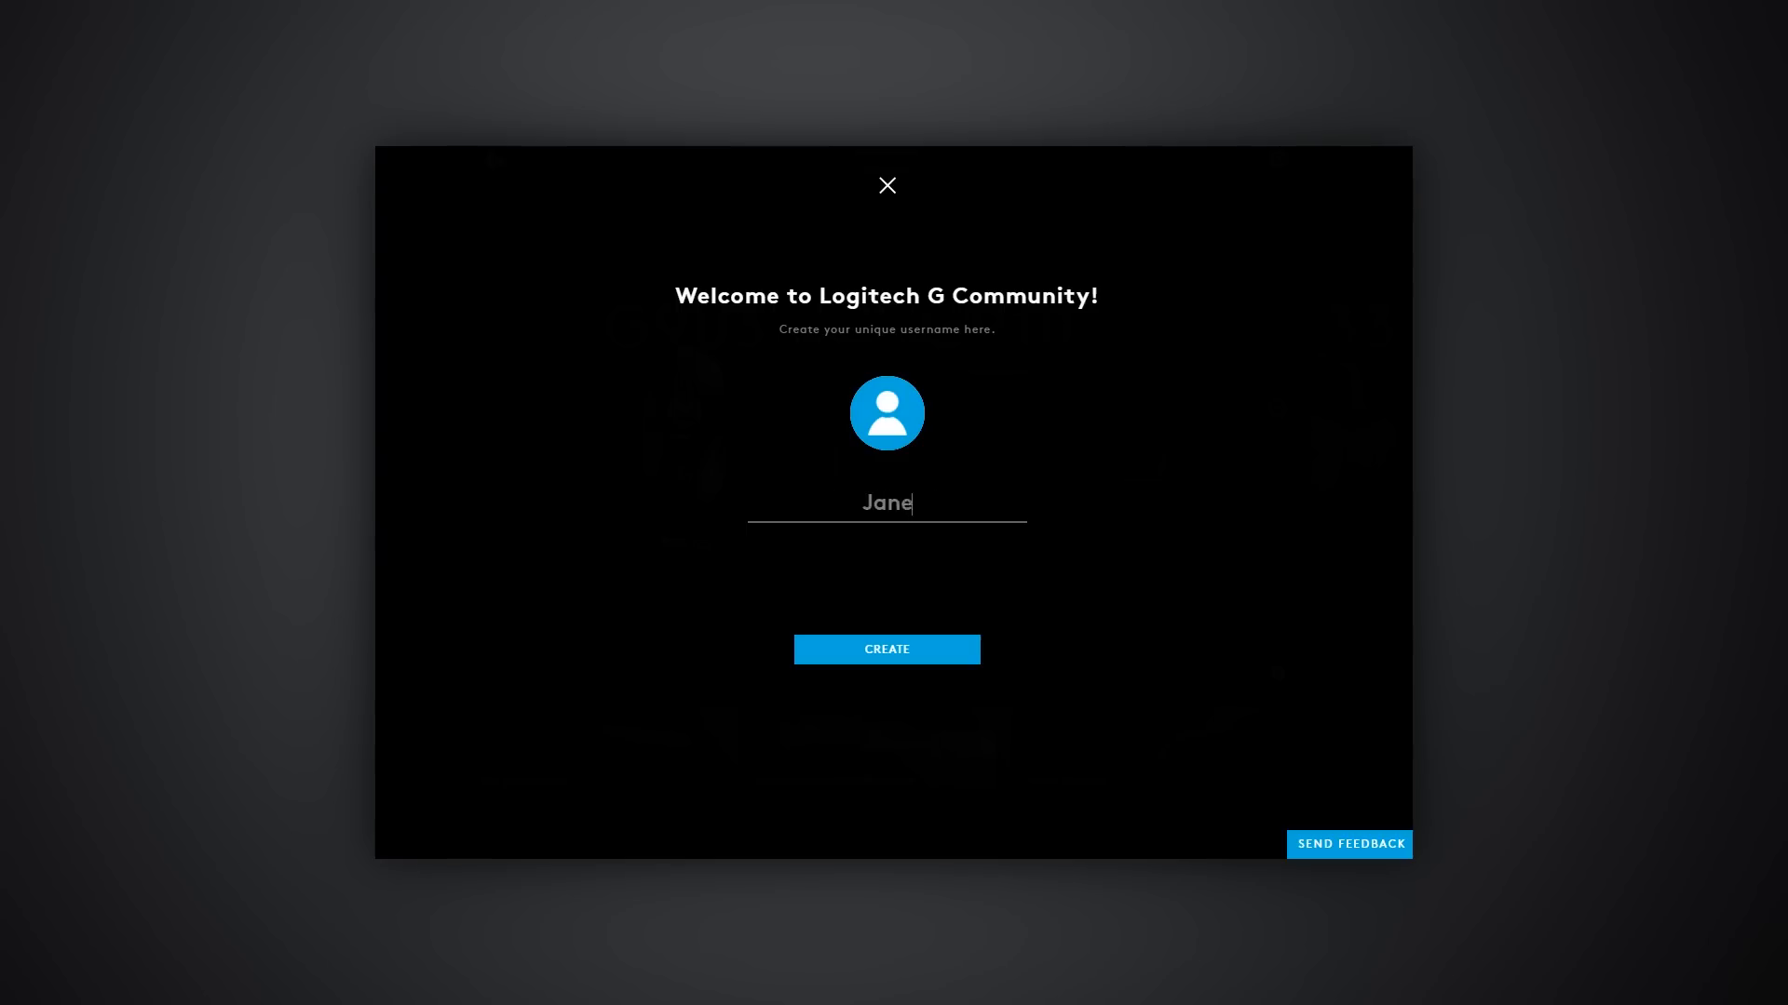
{"action": "left_click", "coordinate": [886, 648]}
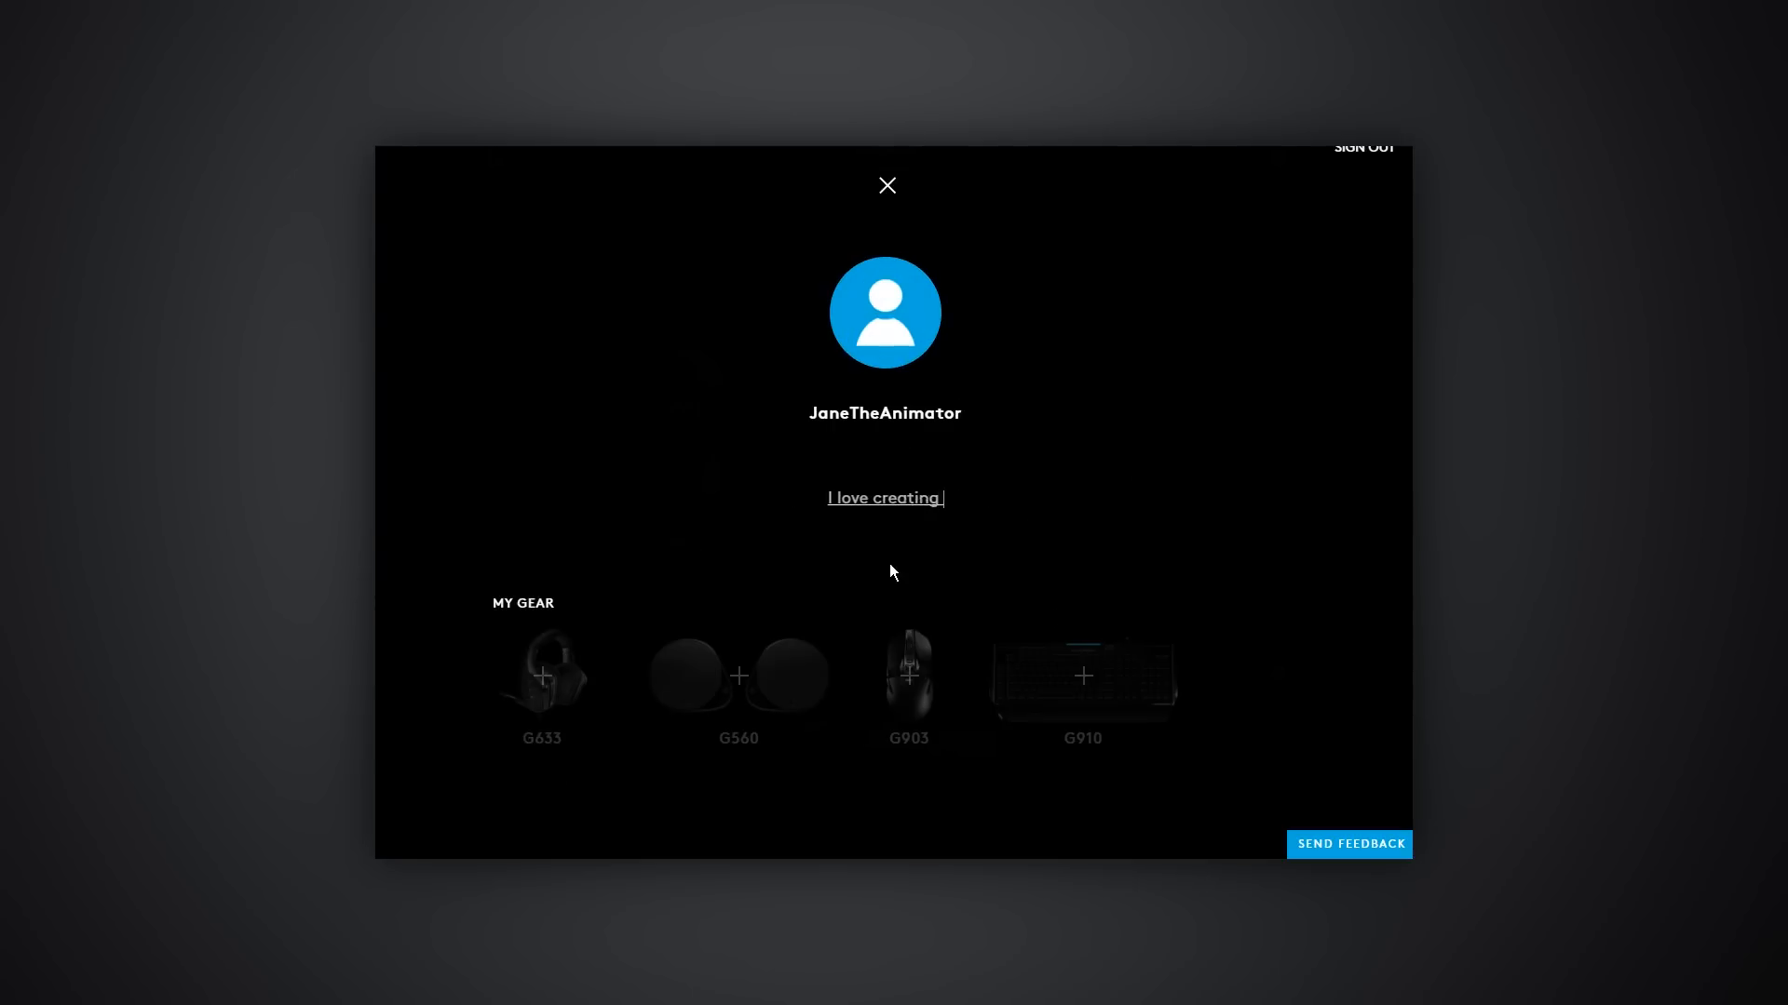
{"action": "left_click", "coordinate": [886, 184]}
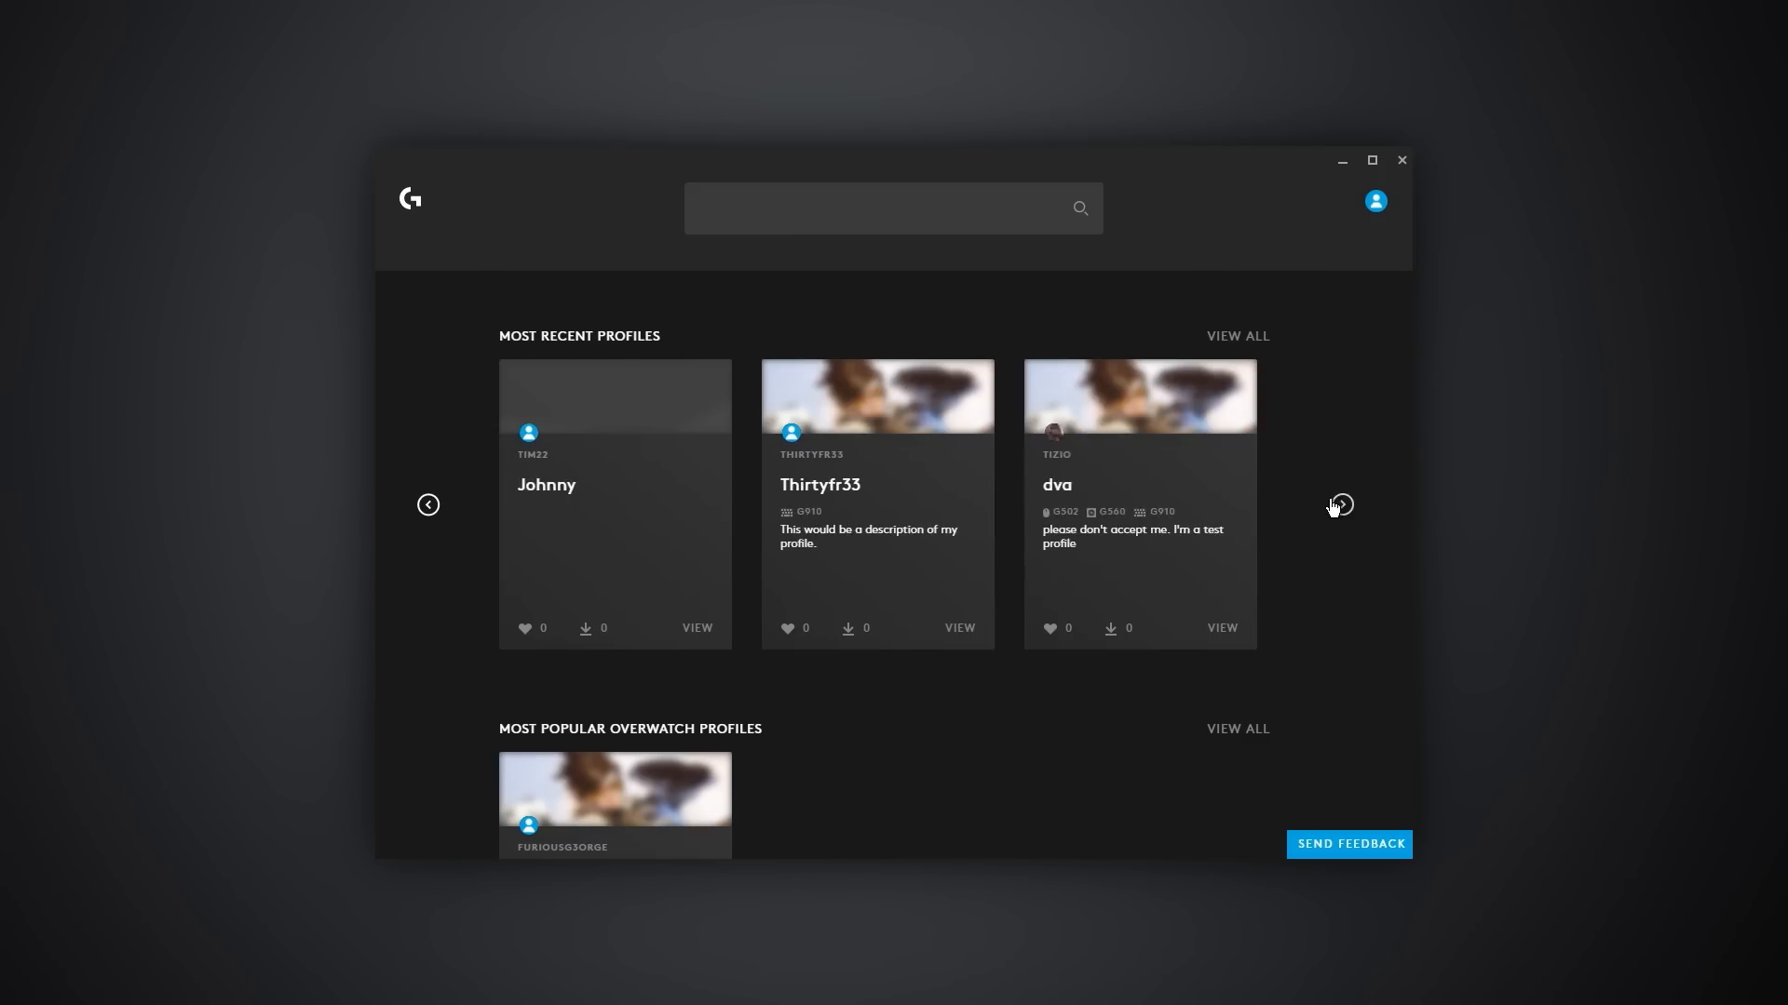
Step: Browse the recent shared profiles and download the Frogs & Logs keyboard animation
{"action": "scroll", "scroll_direction": "down", "scroll_amount": 3}
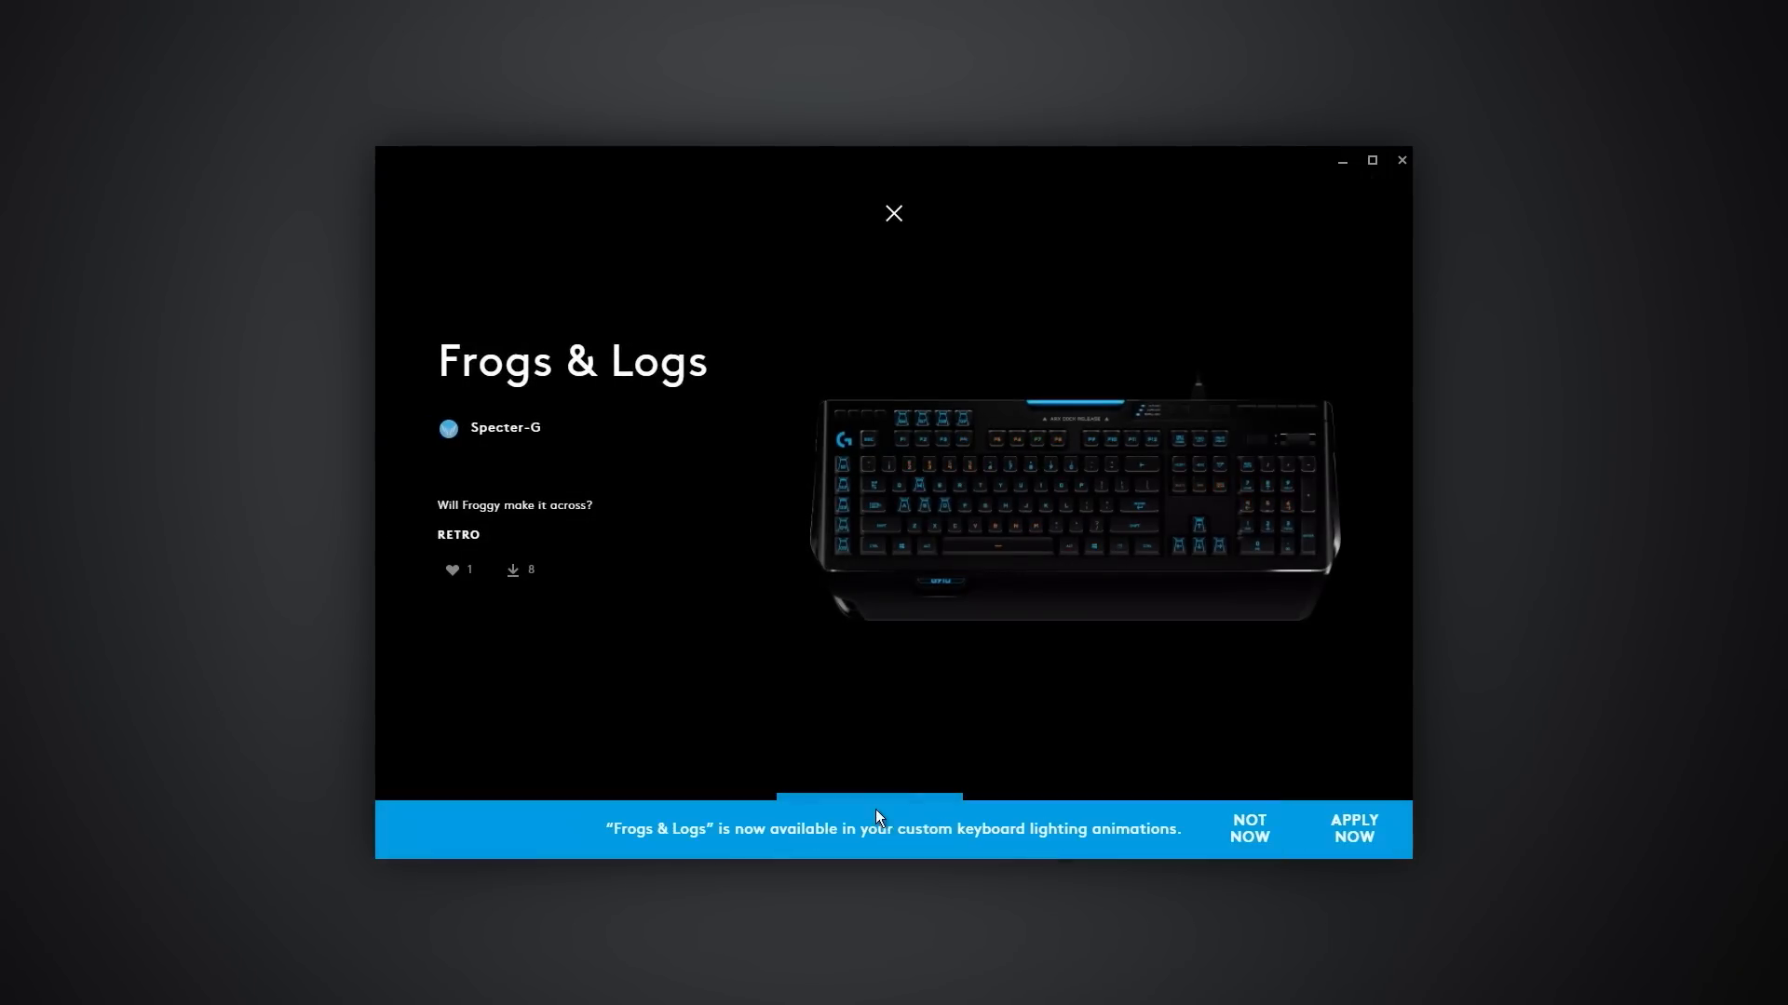
{"action": "left_click", "coordinate": [894, 212]}
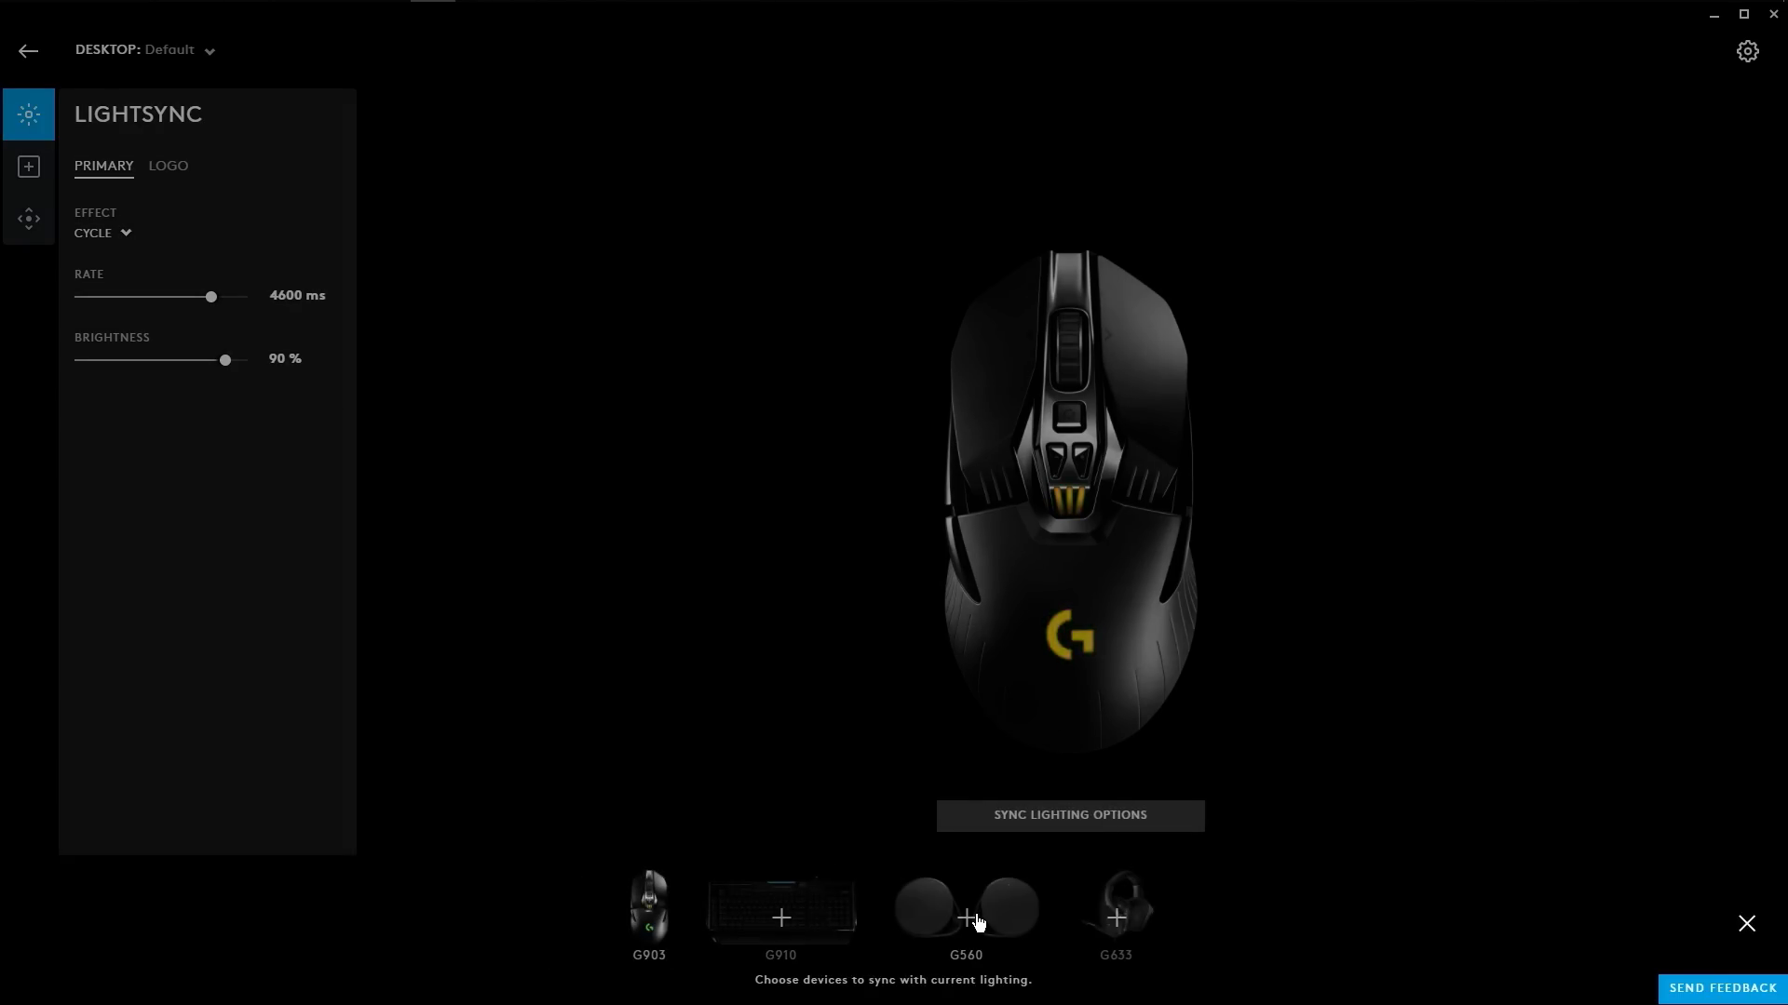
Step: Add the G560 speakers and headset to the lighting sync, then return to the home overview
{"action": "left_click", "coordinate": [967, 912]}
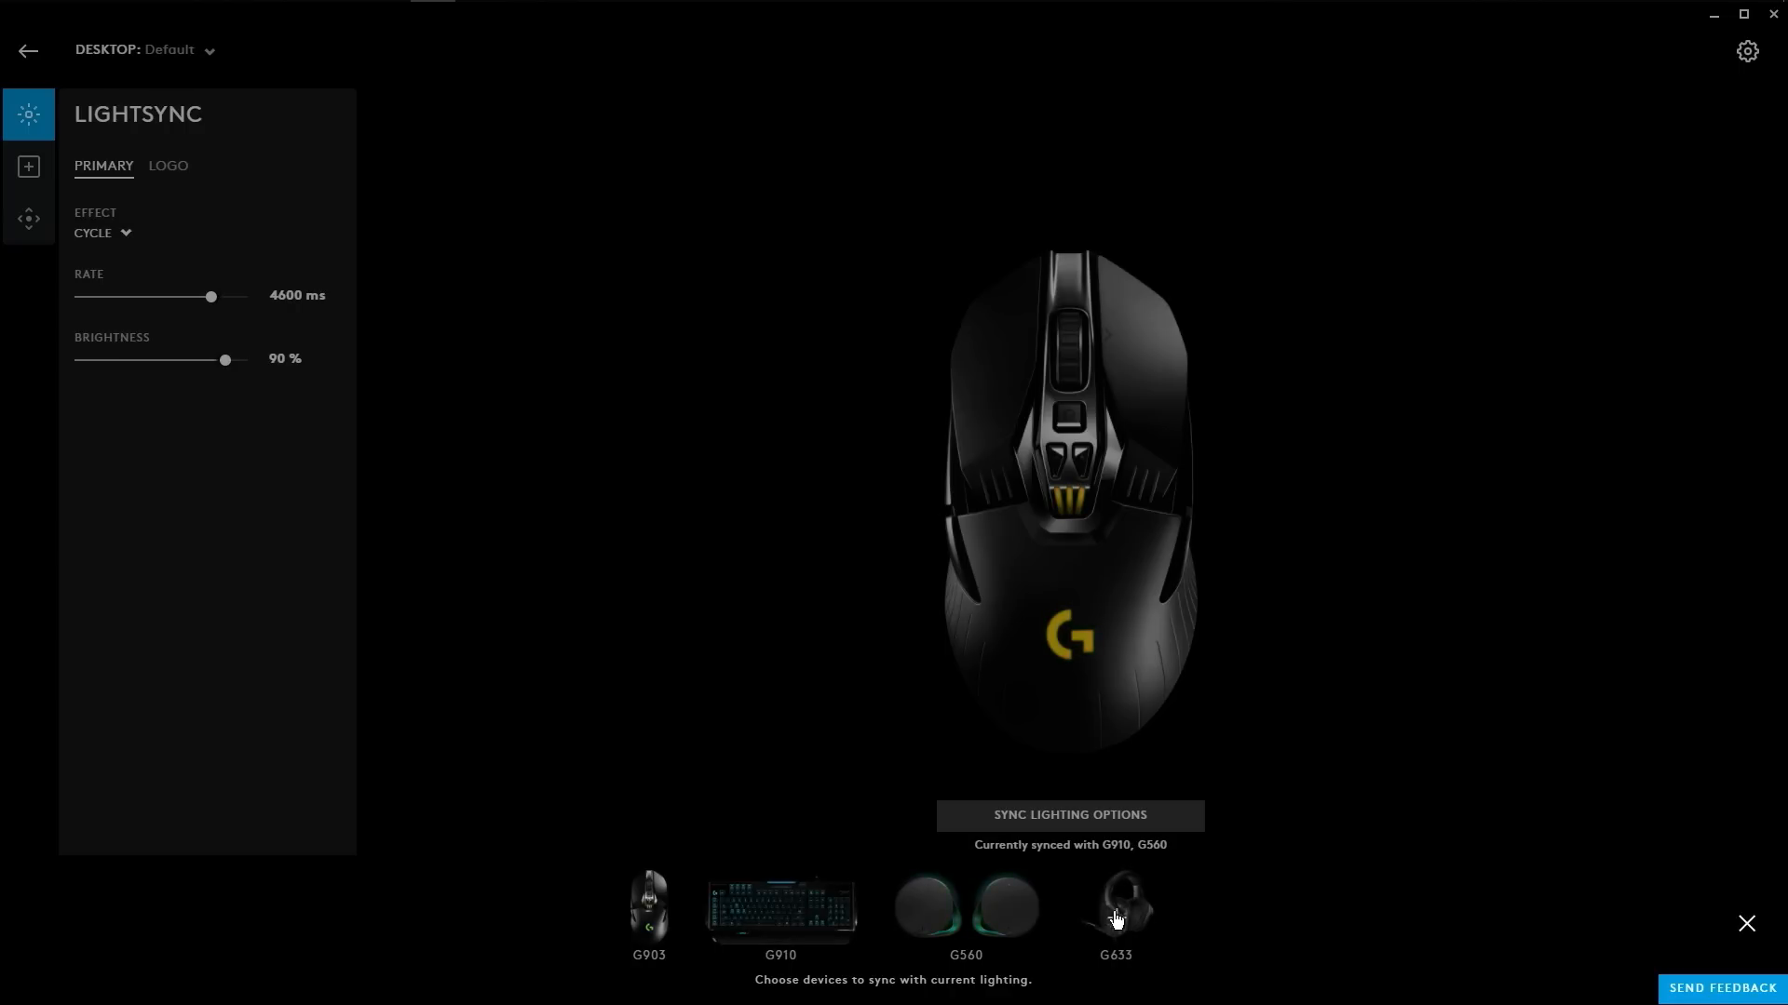
{"action": "left_click", "coordinate": [27, 272]}
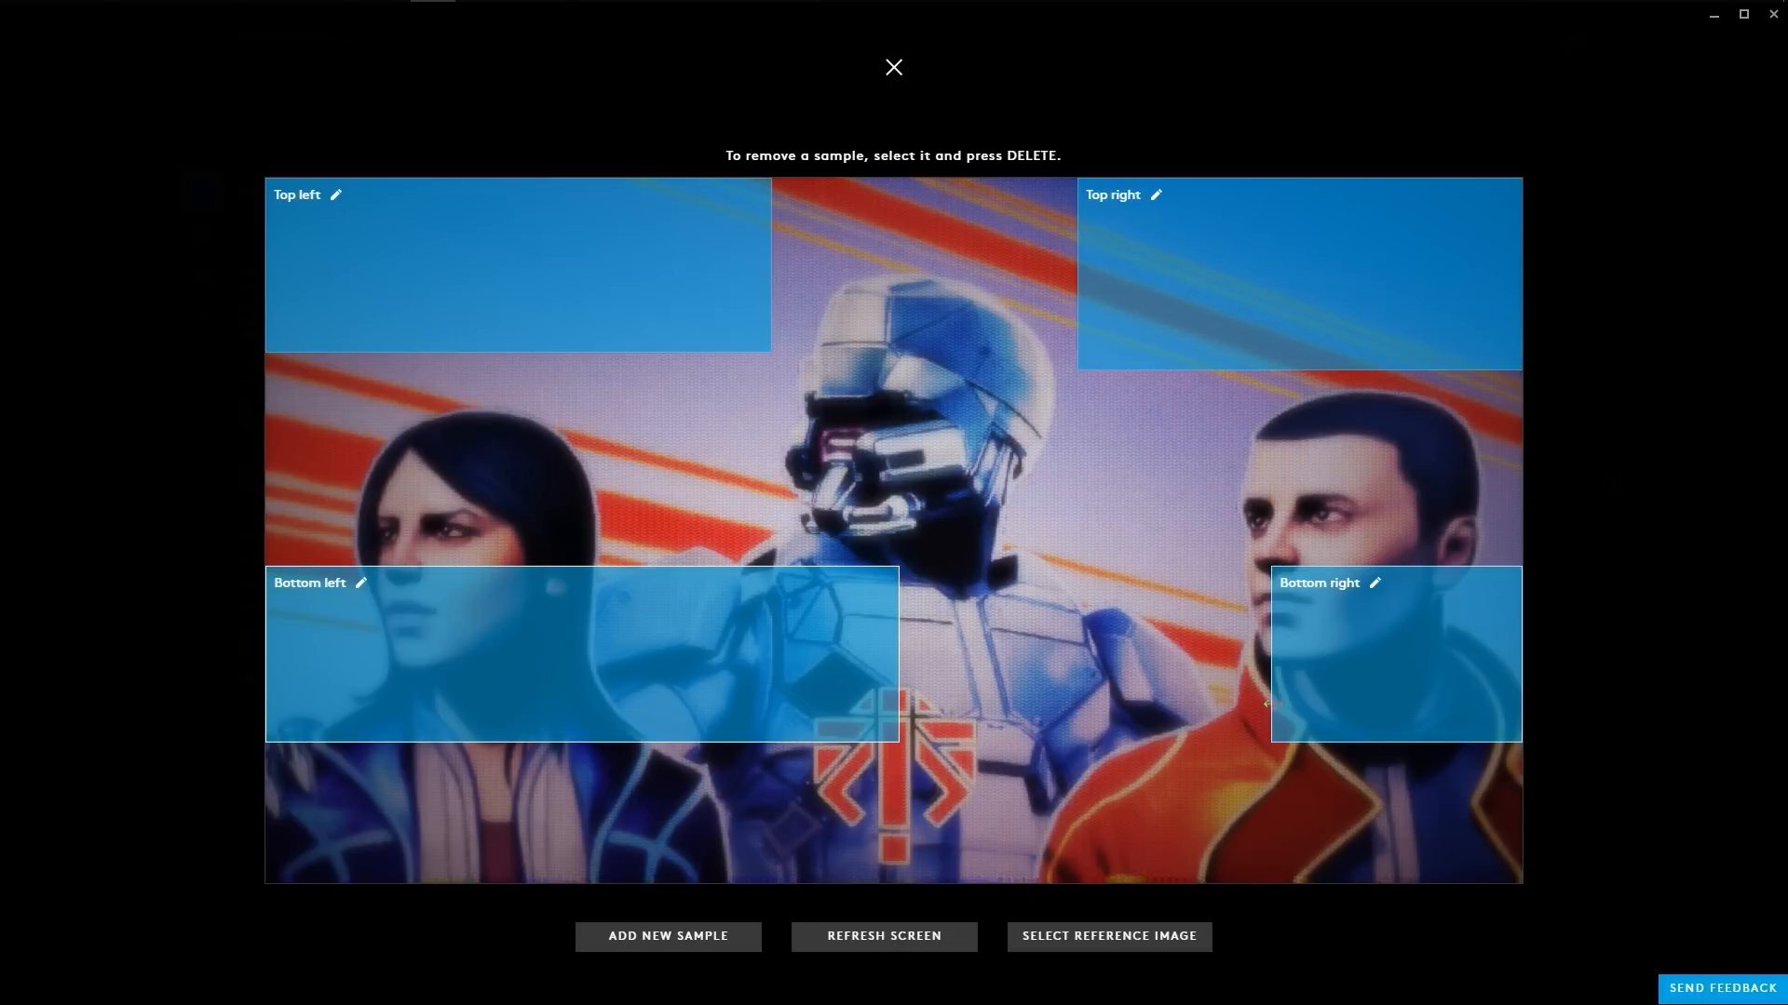
{"action": "left_click", "coordinate": [893, 67]}
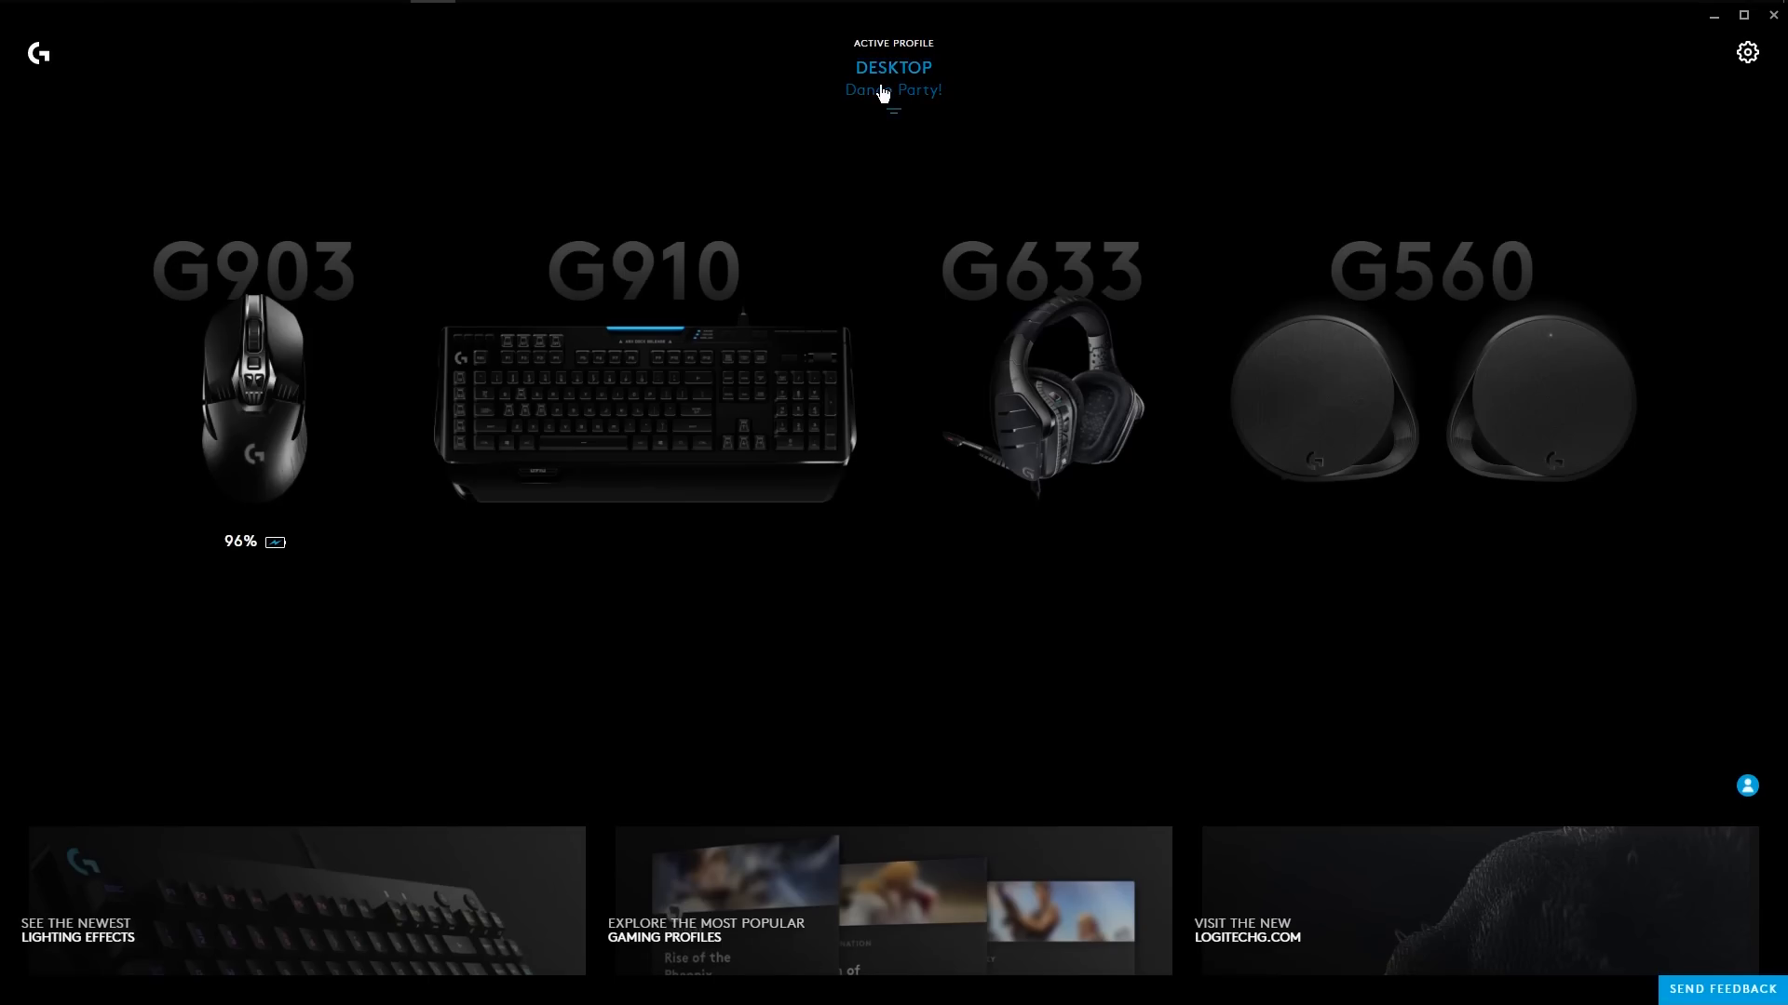
Step: Page through the detected games in the profiles manager and view a game's profiles
{"action": "left_click", "coordinate": [894, 90]}
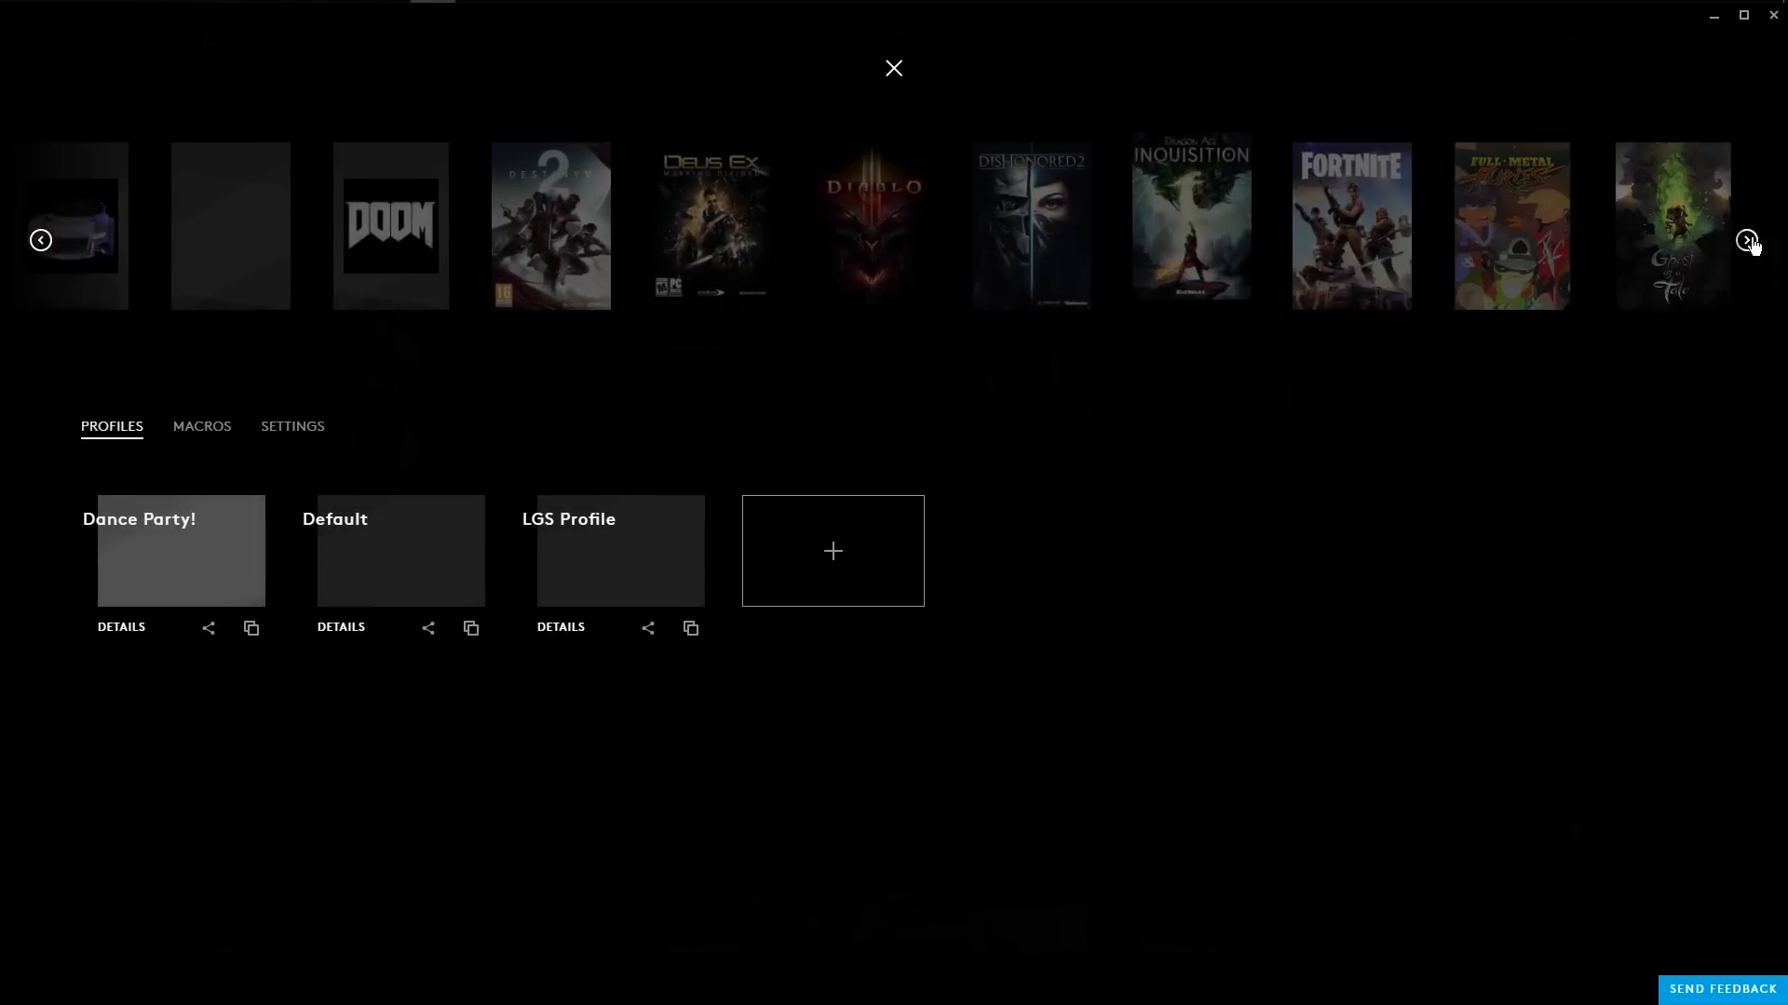
{"action": "left_click", "coordinate": [1744, 242]}
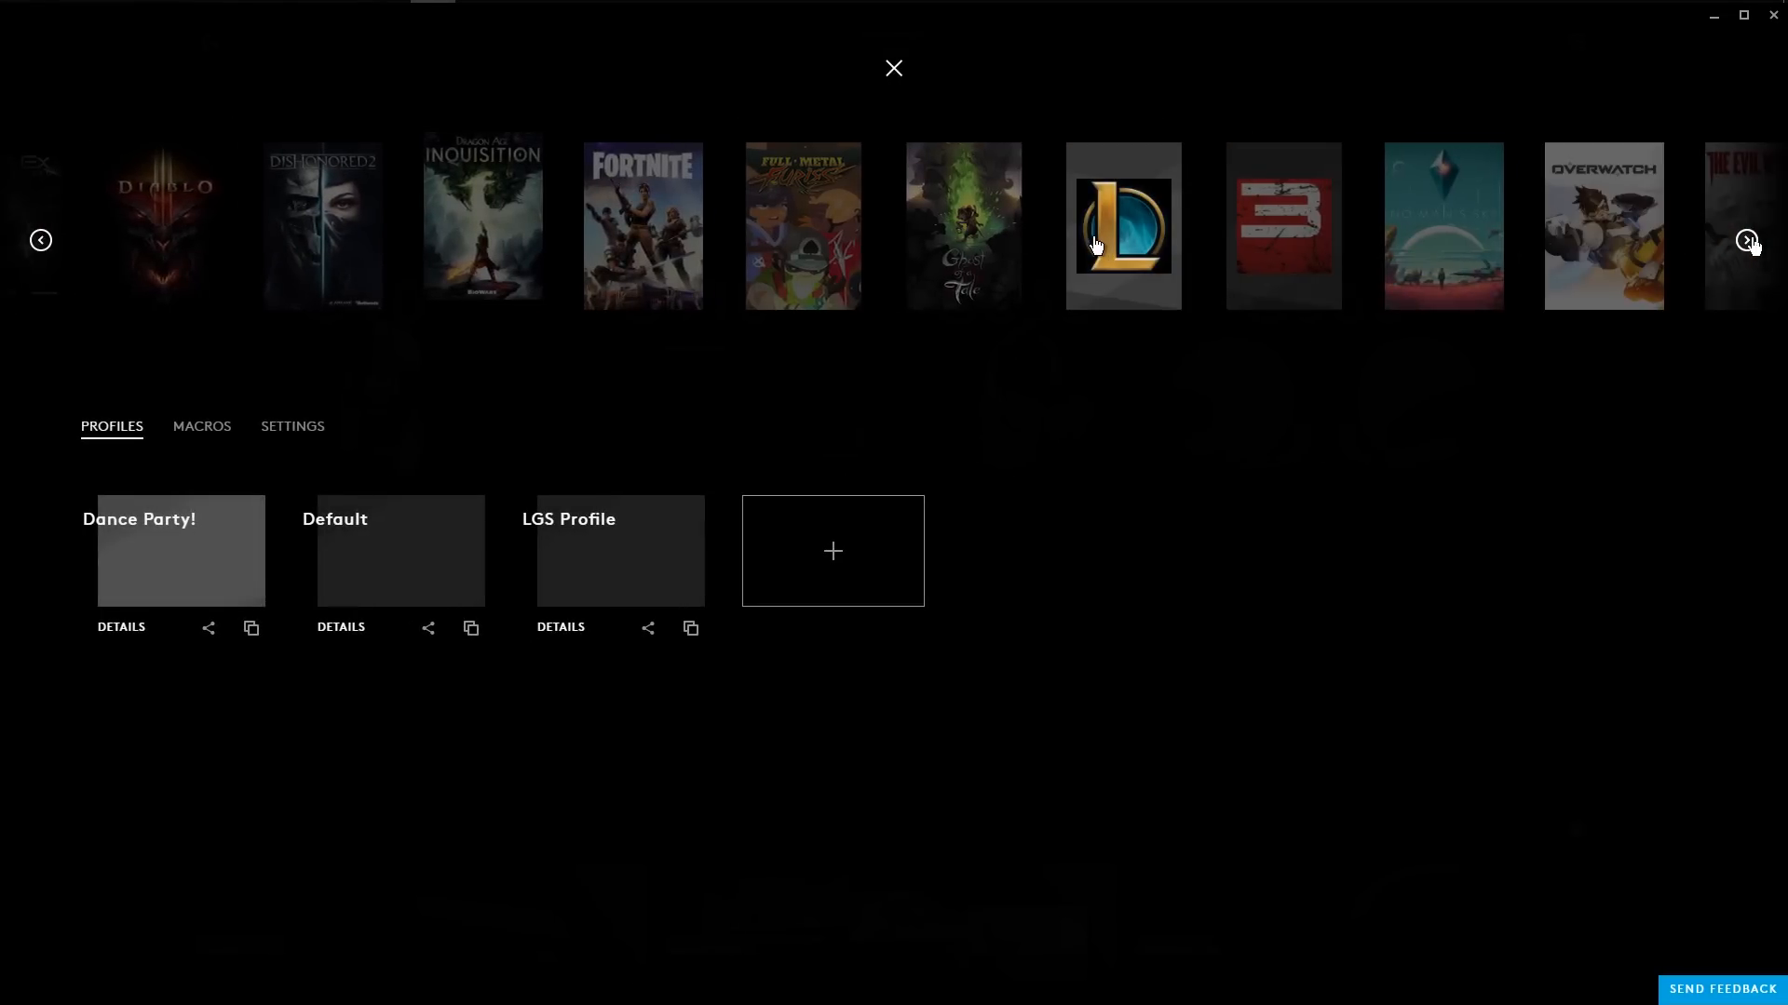
{"action": "left_click", "coordinate": [1129, 223]}
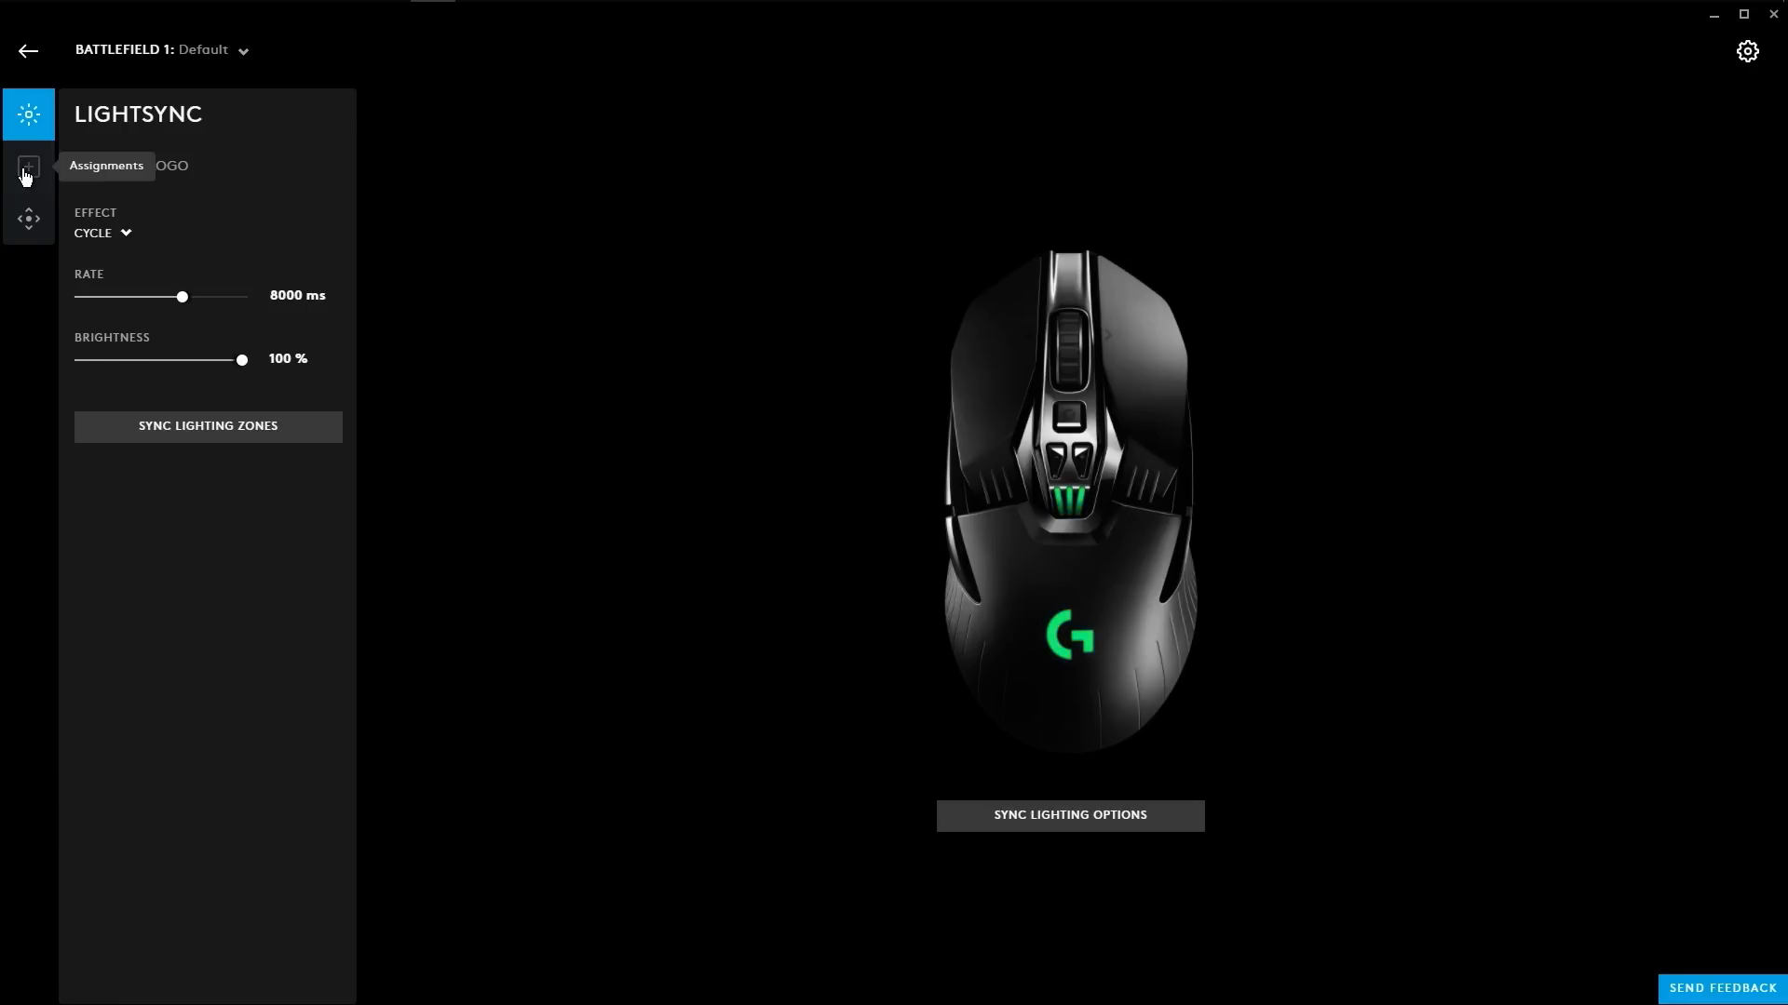
Step: View the Battlefield 1 command assignments for the mouse and the G910 keyboard
{"action": "left_click", "coordinate": [28, 167]}
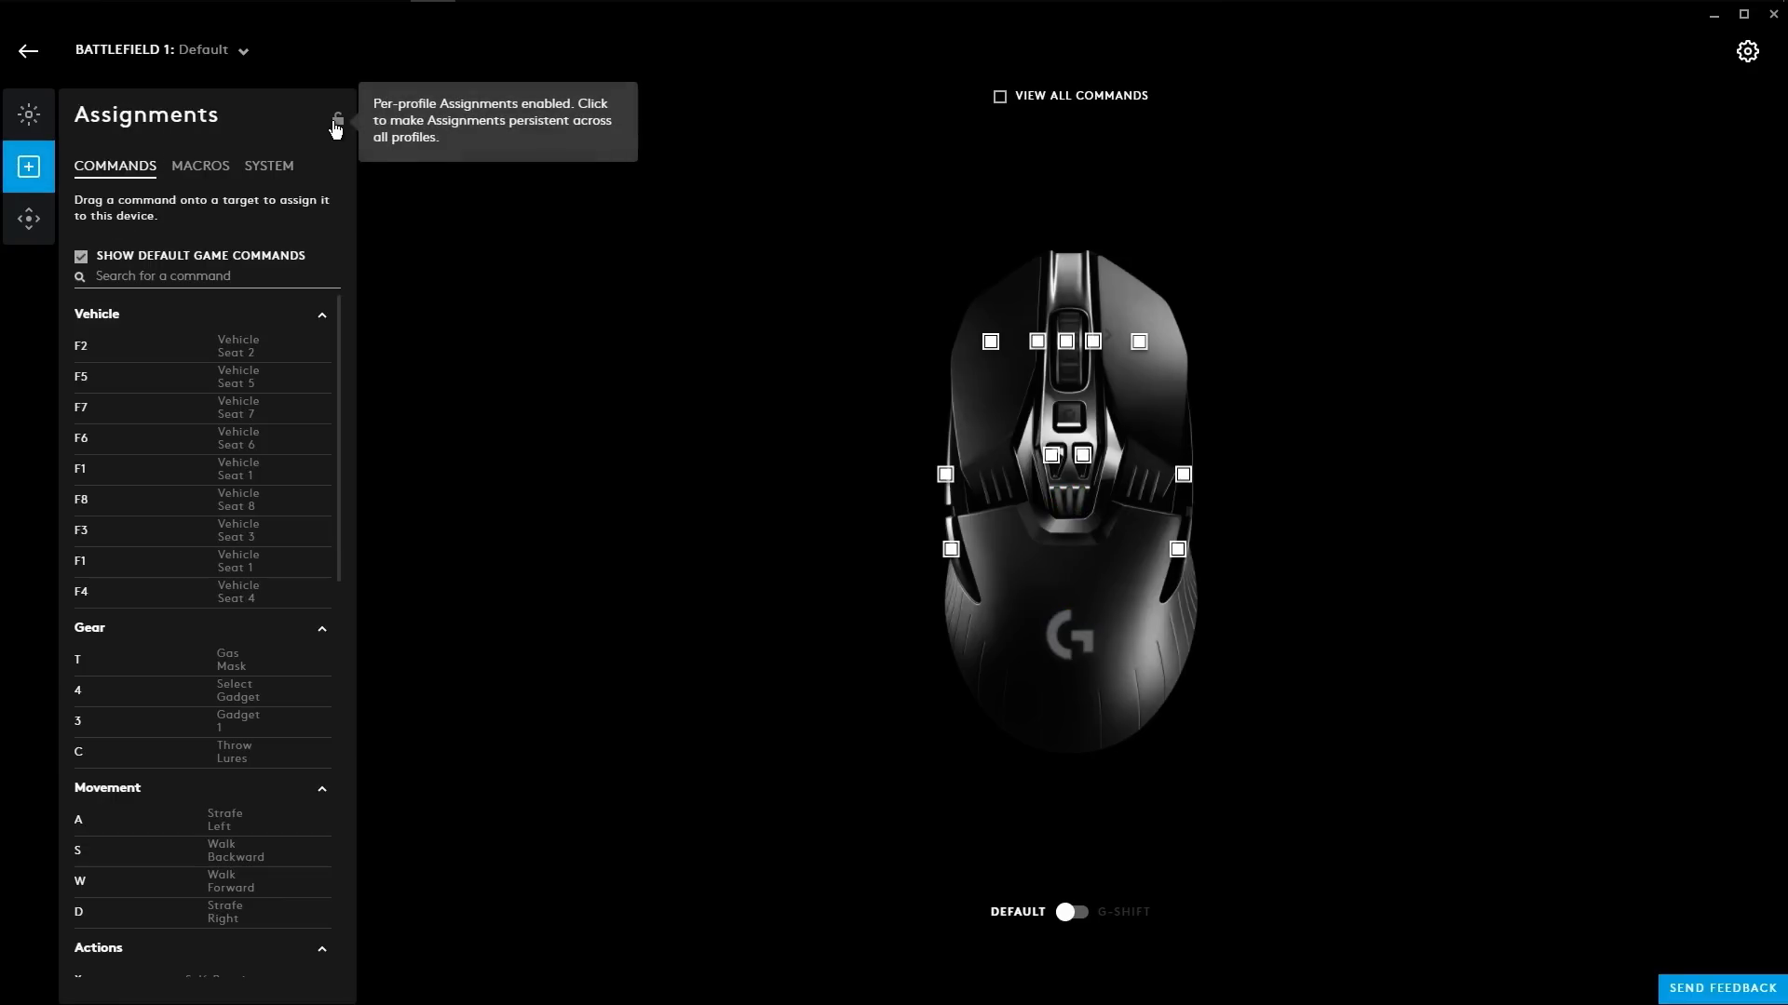
{"action": "left_click", "coordinate": [335, 119]}
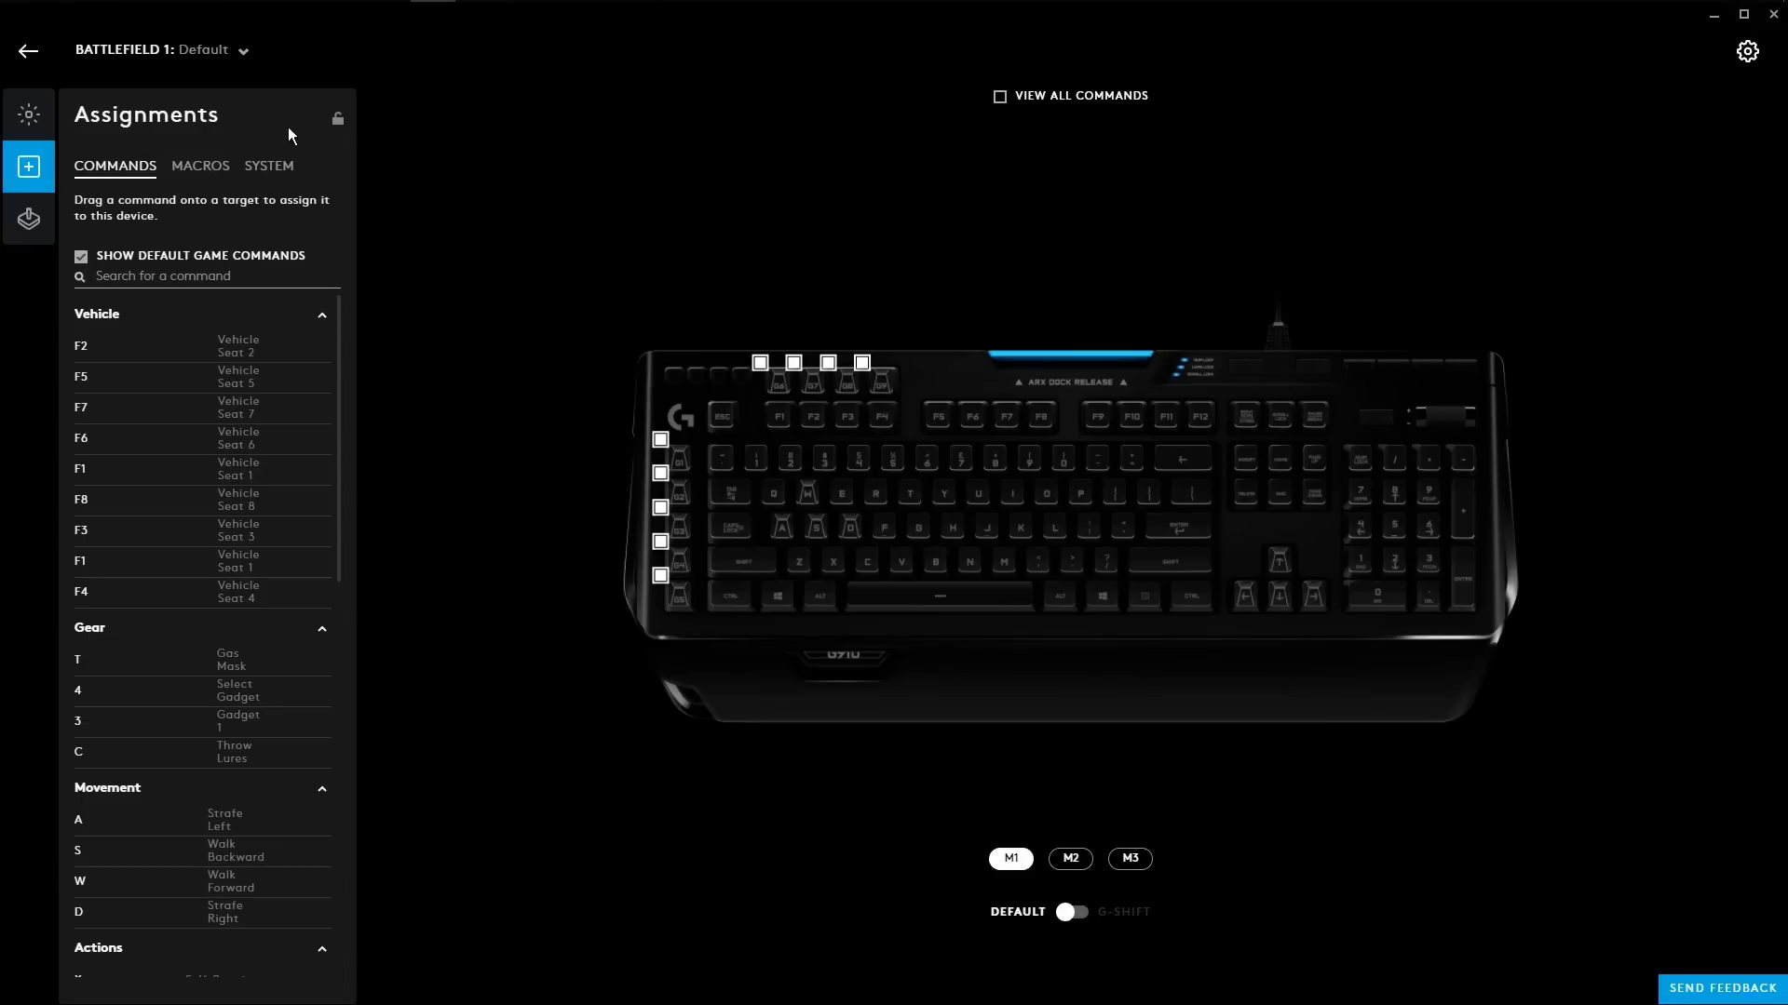
{"action": "mouse_move", "coordinate": [337, 117]}
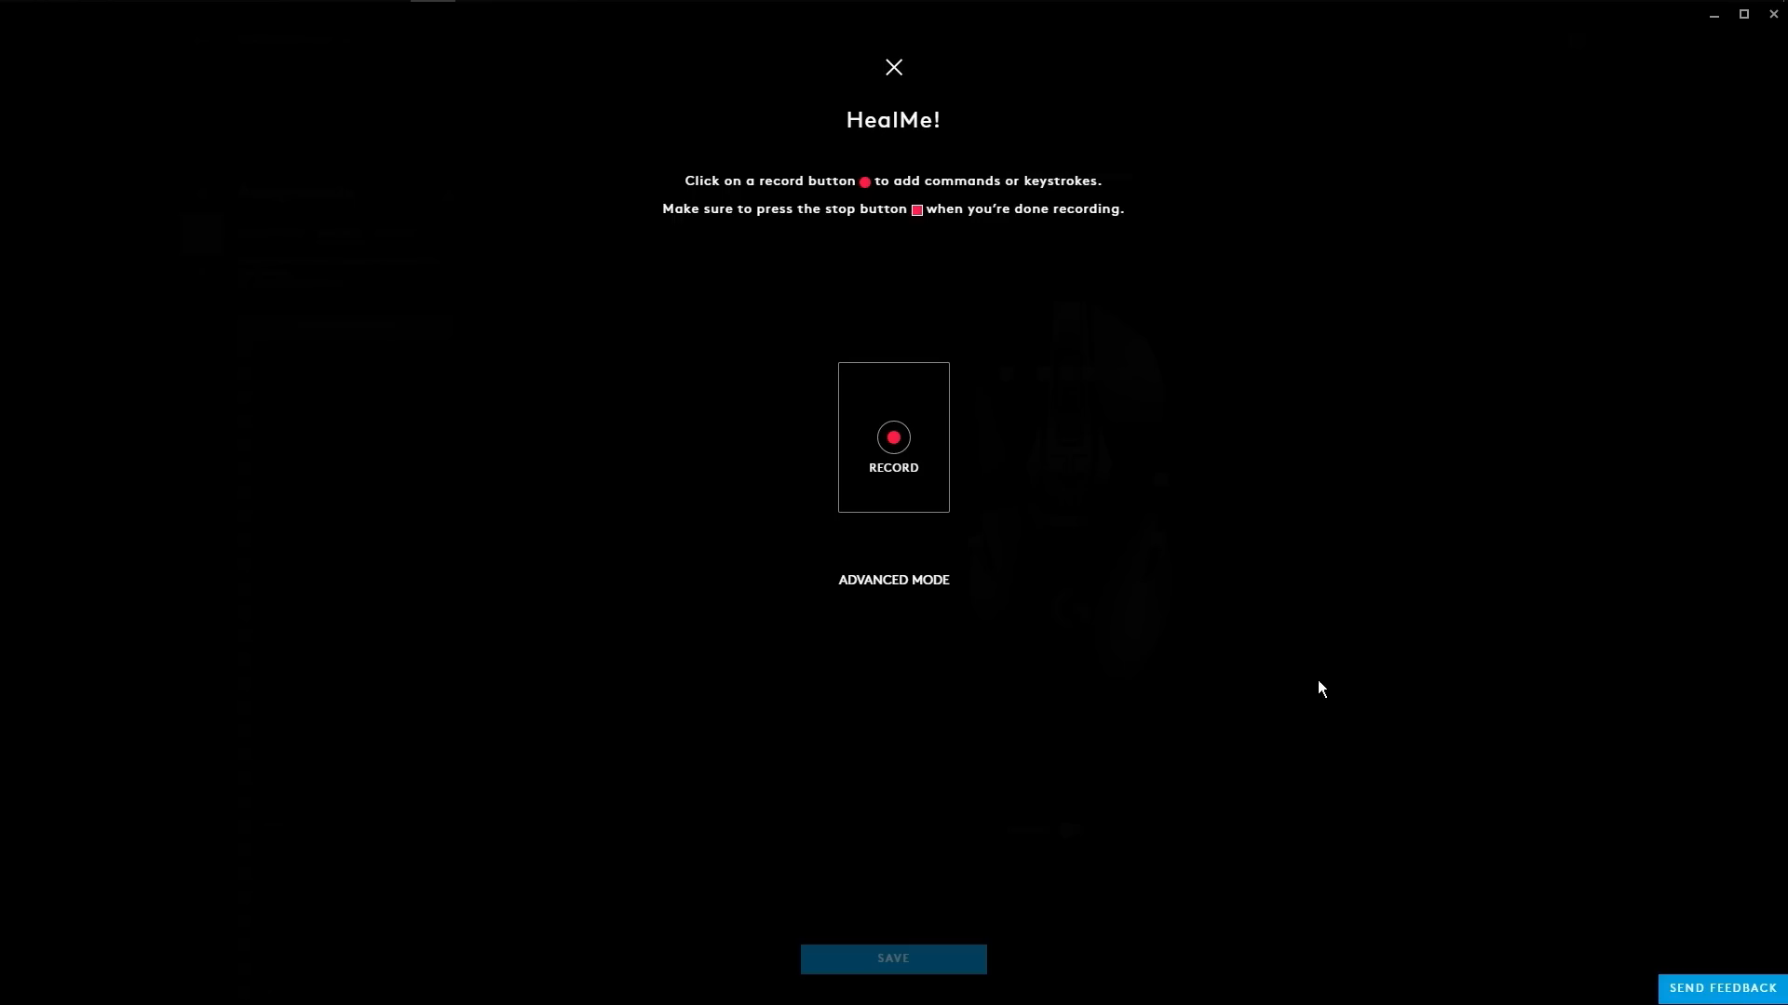
Step: Record the HealMe! keystroke macro and save it
{"action": "left_click", "coordinate": [894, 435]}
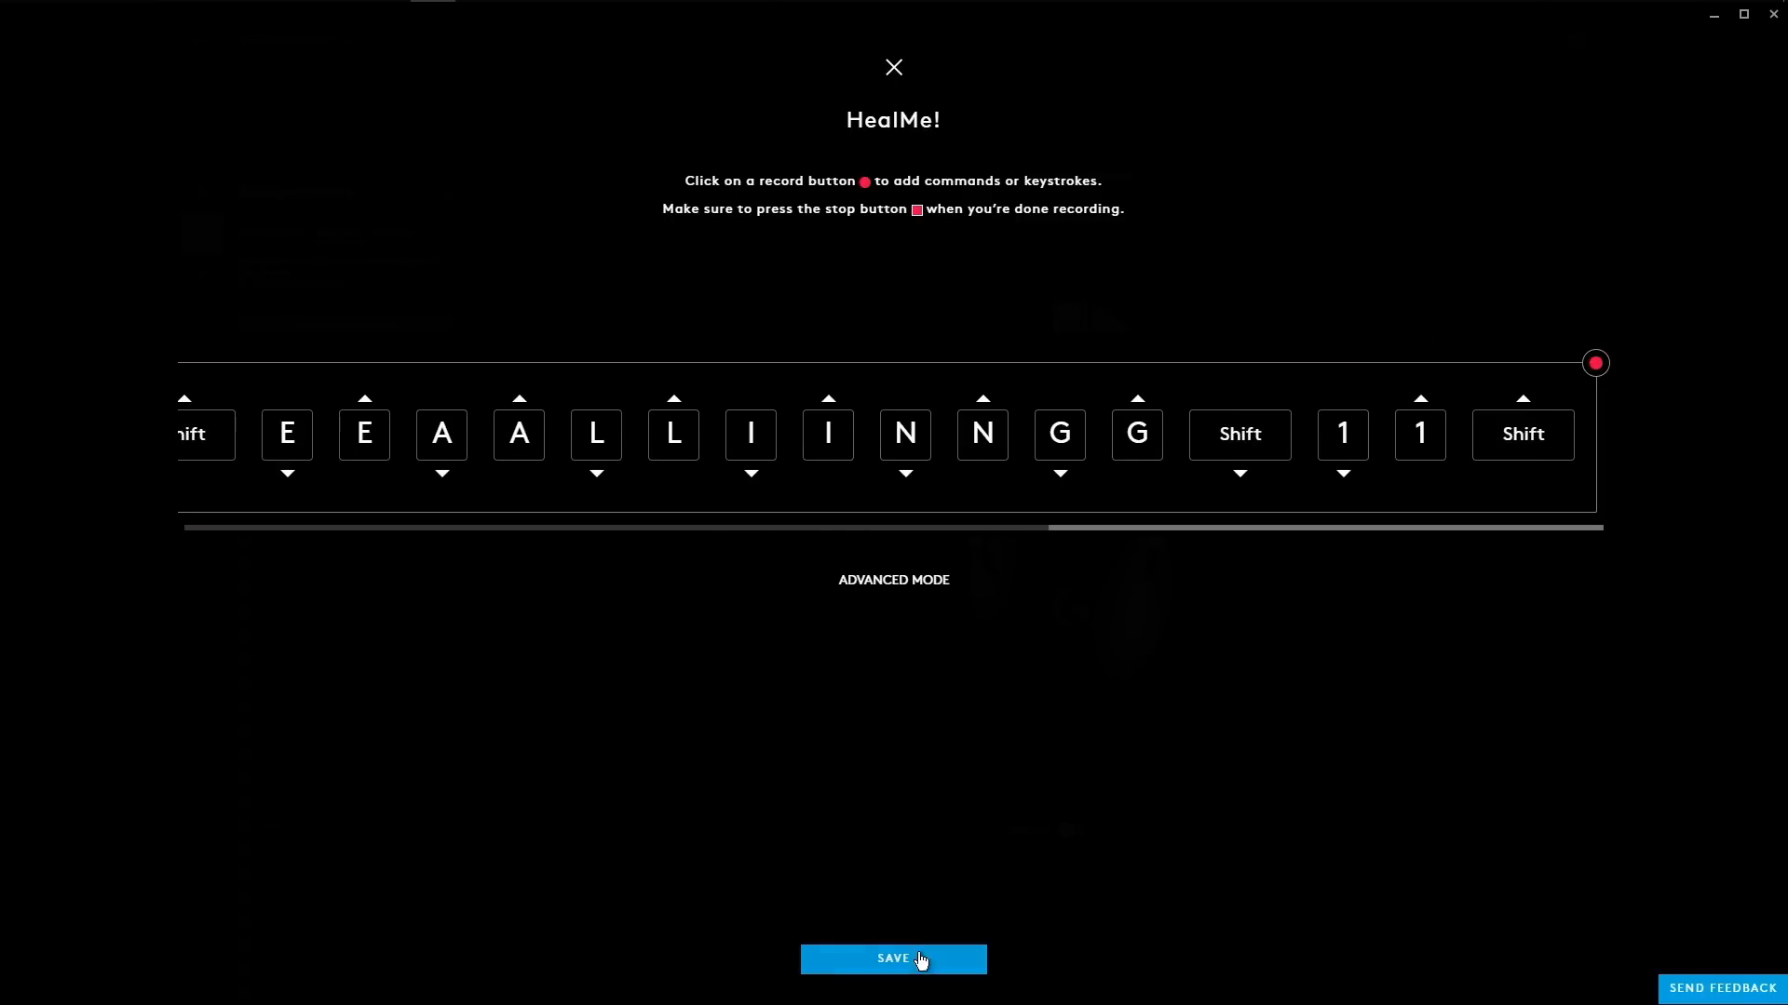
{"action": "left_click", "coordinate": [894, 957]}
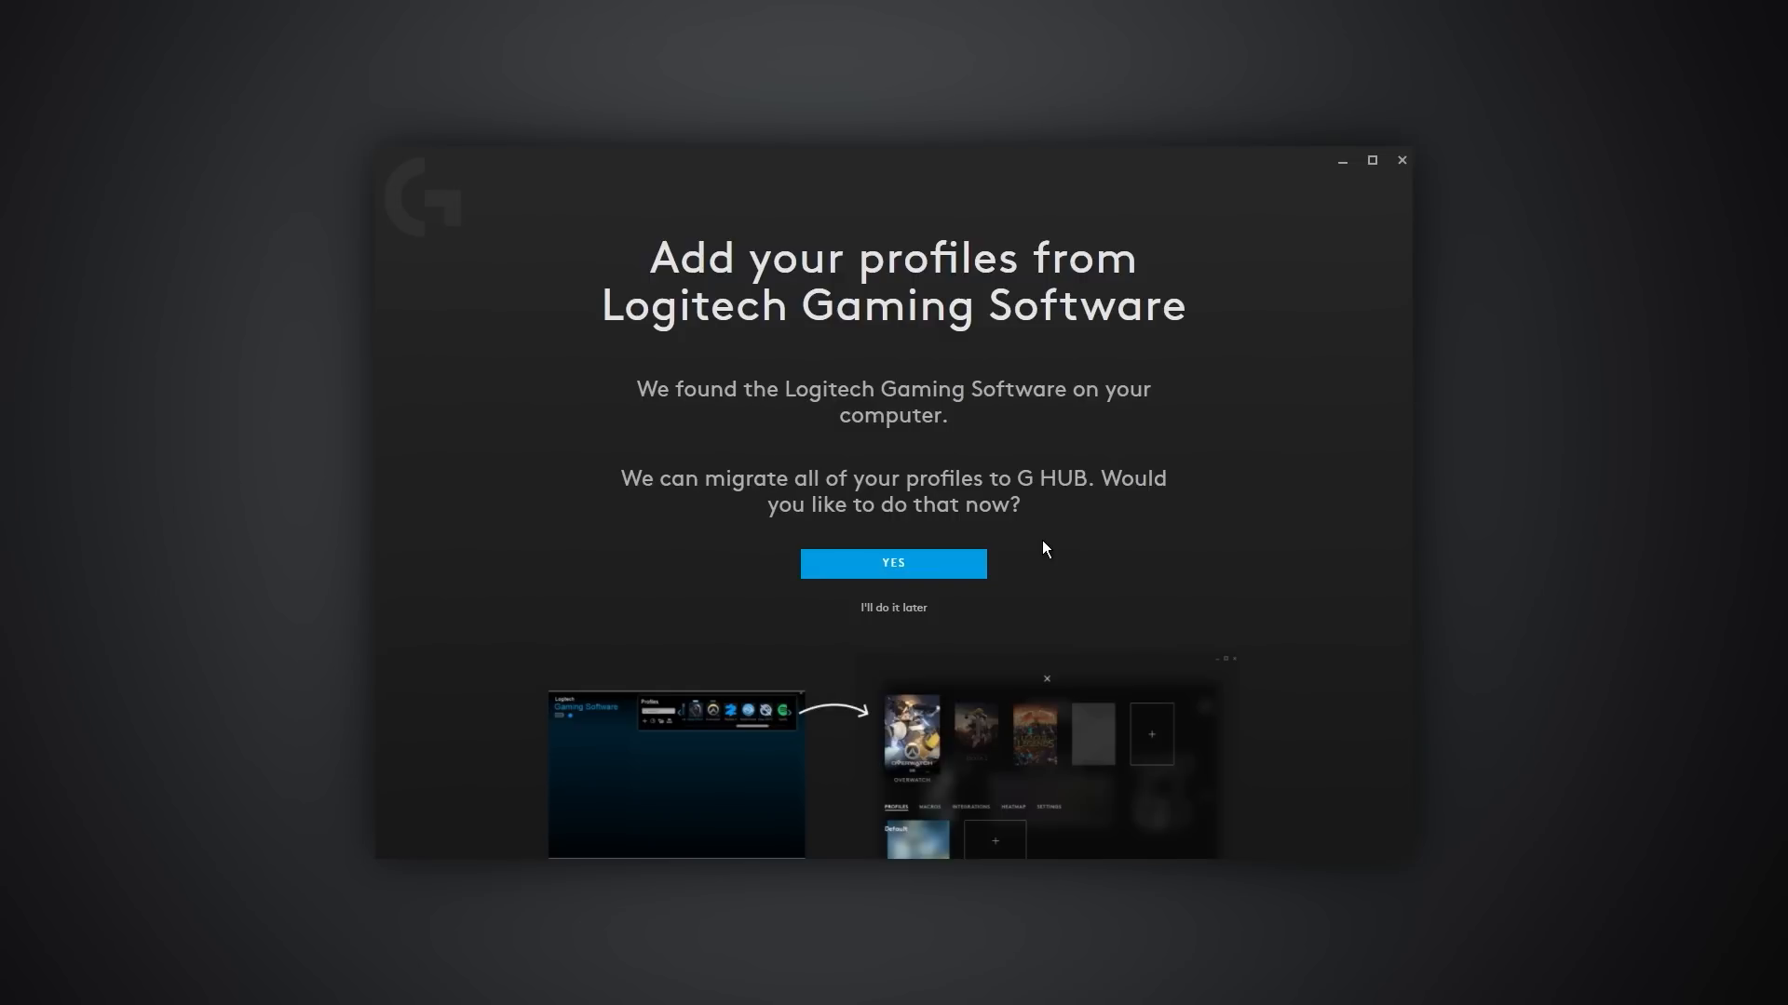
{"action": "mouse_move", "coordinate": [964, 566]}
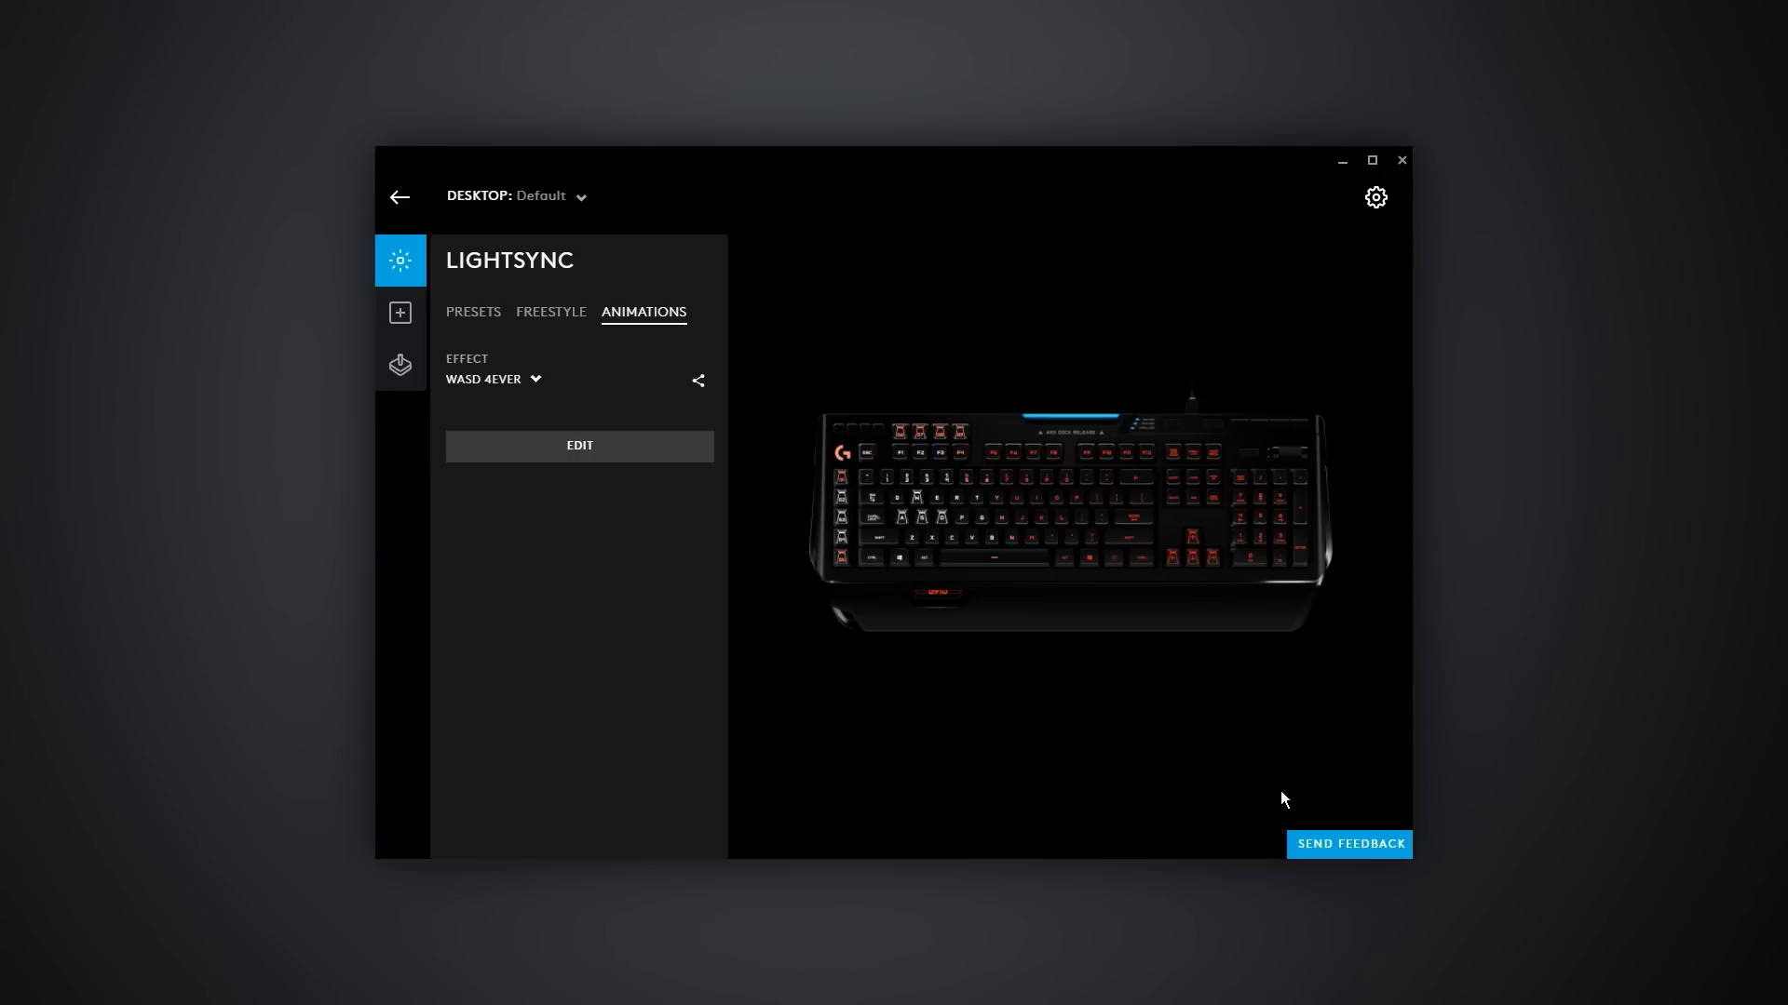
Step: Submit a new-idea feedback: 'Maybe a list of my downloads on my profile page?'
{"action": "left_click", "coordinate": [1350, 845]}
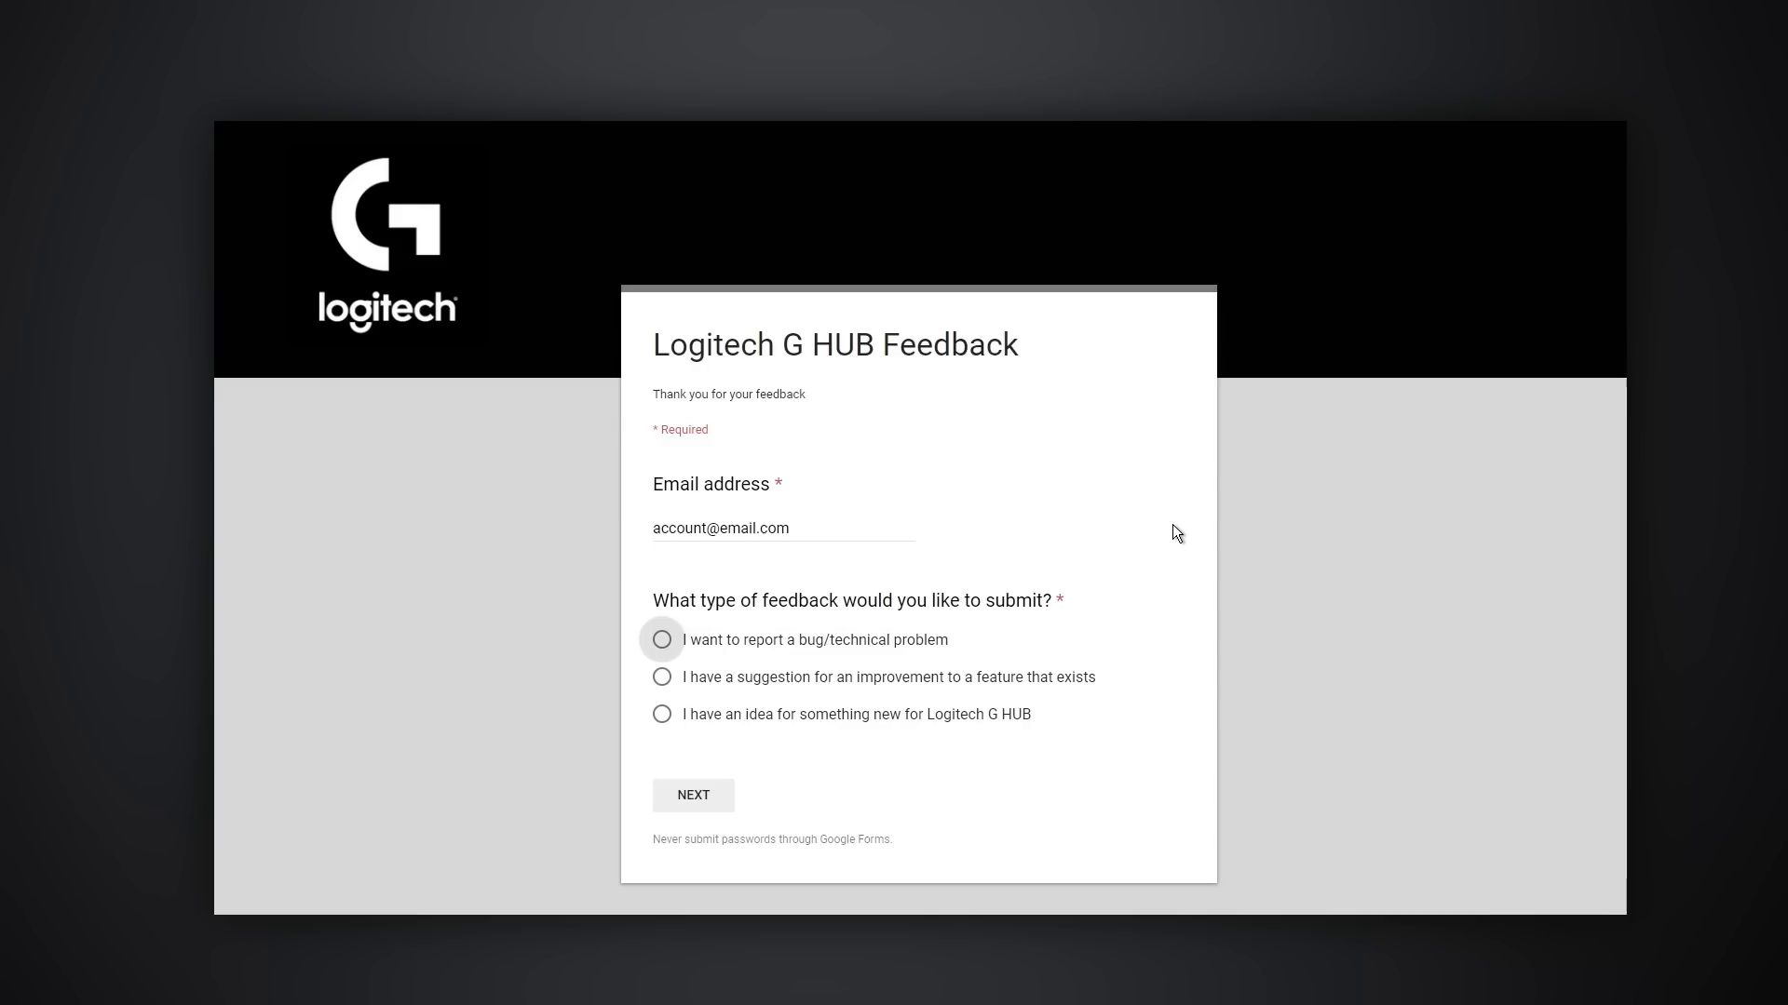
{"action": "left_click", "coordinate": [662, 715]}
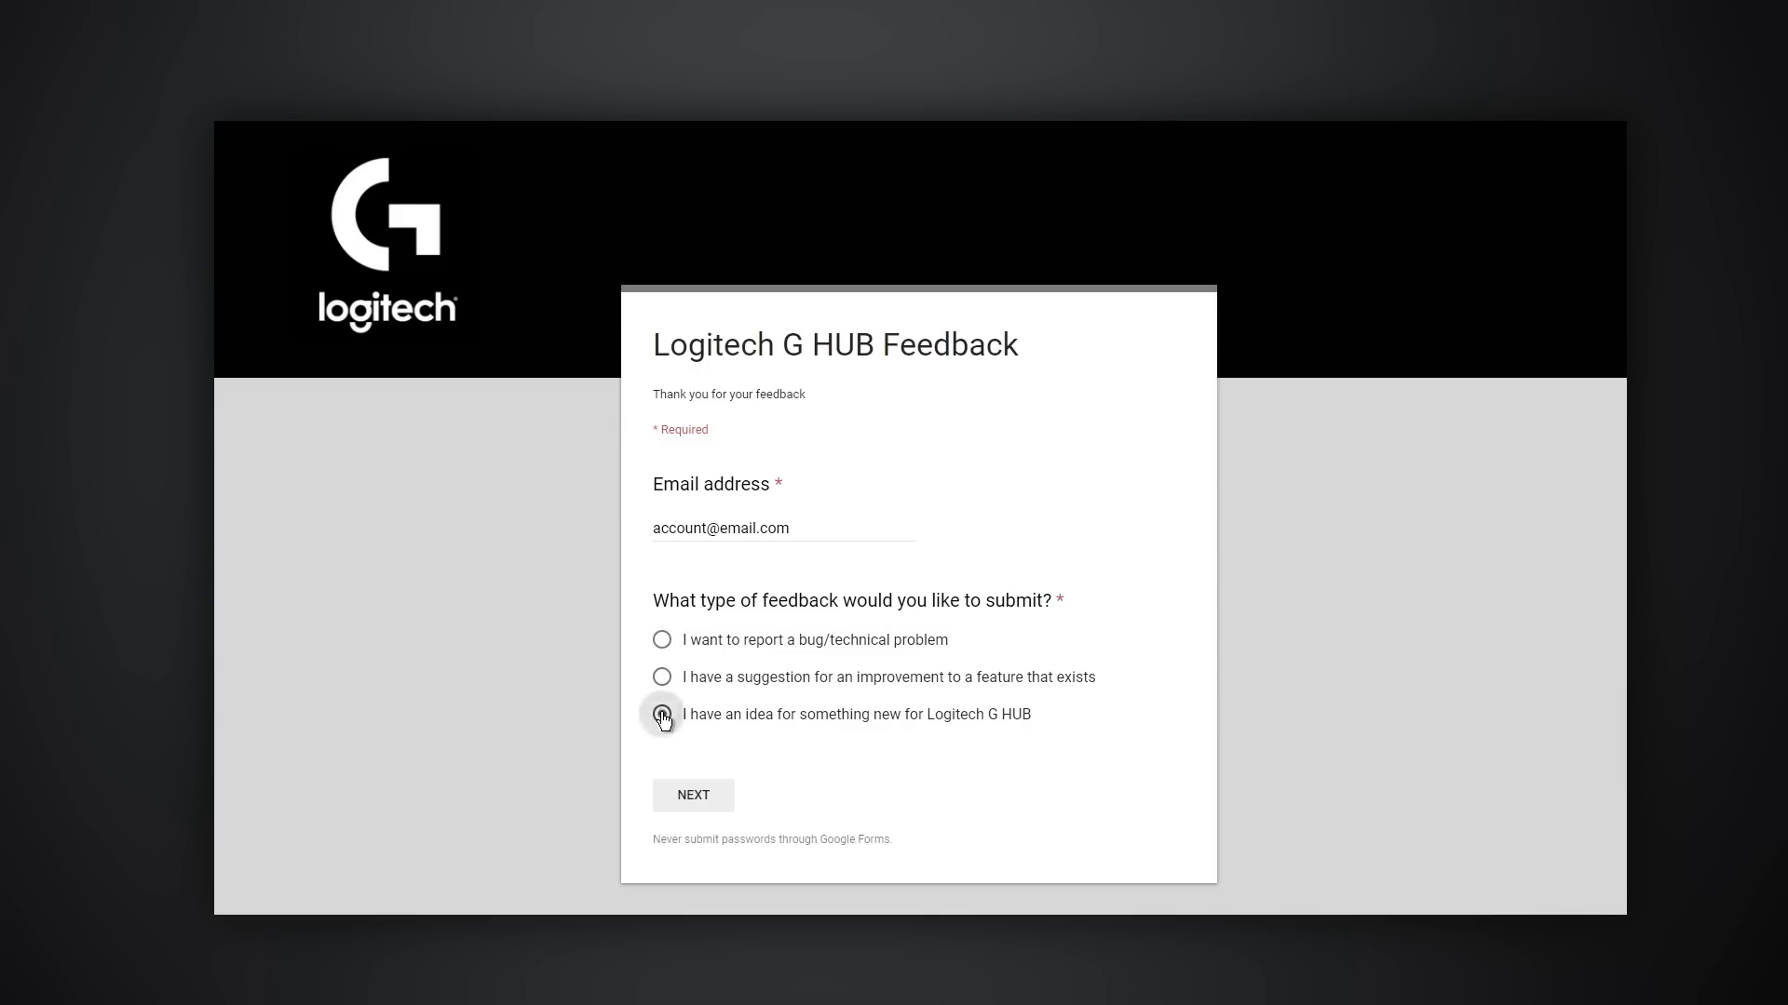
{"action": "left_click", "coordinate": [693, 795]}
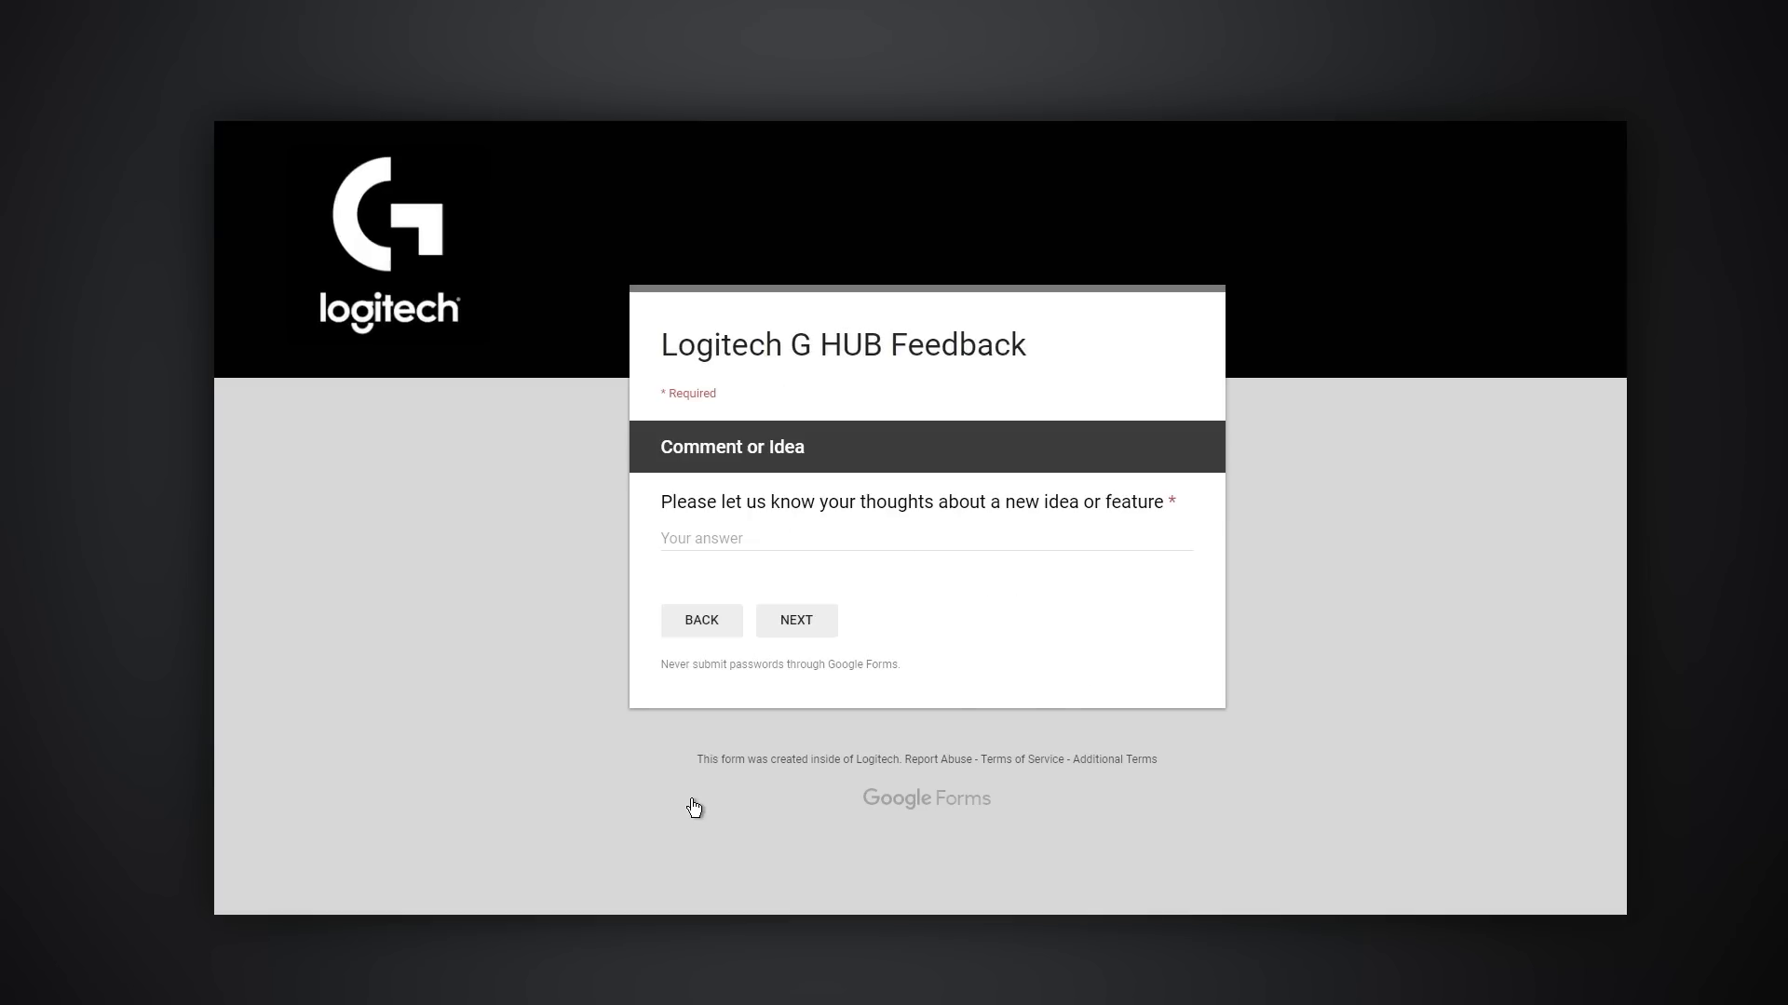
{"action": "type", "text": "Maybe a list of my down"}
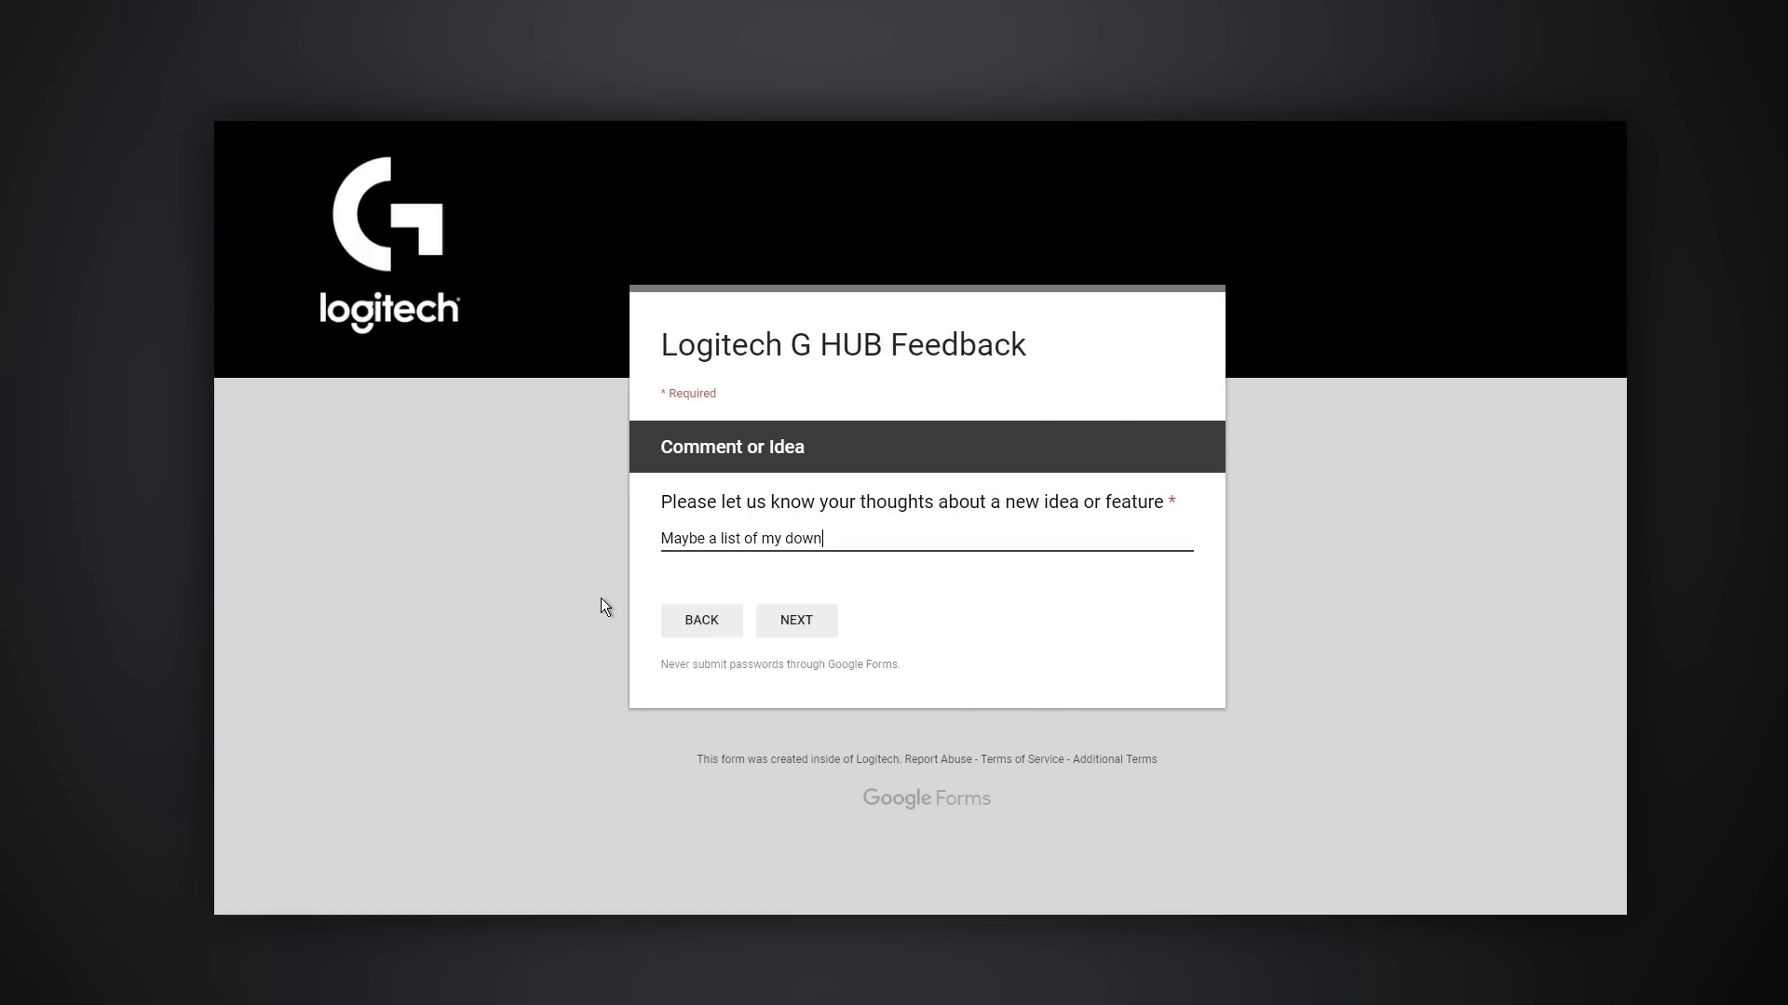
{"action": "type", "text": "loads on my profile page?"}
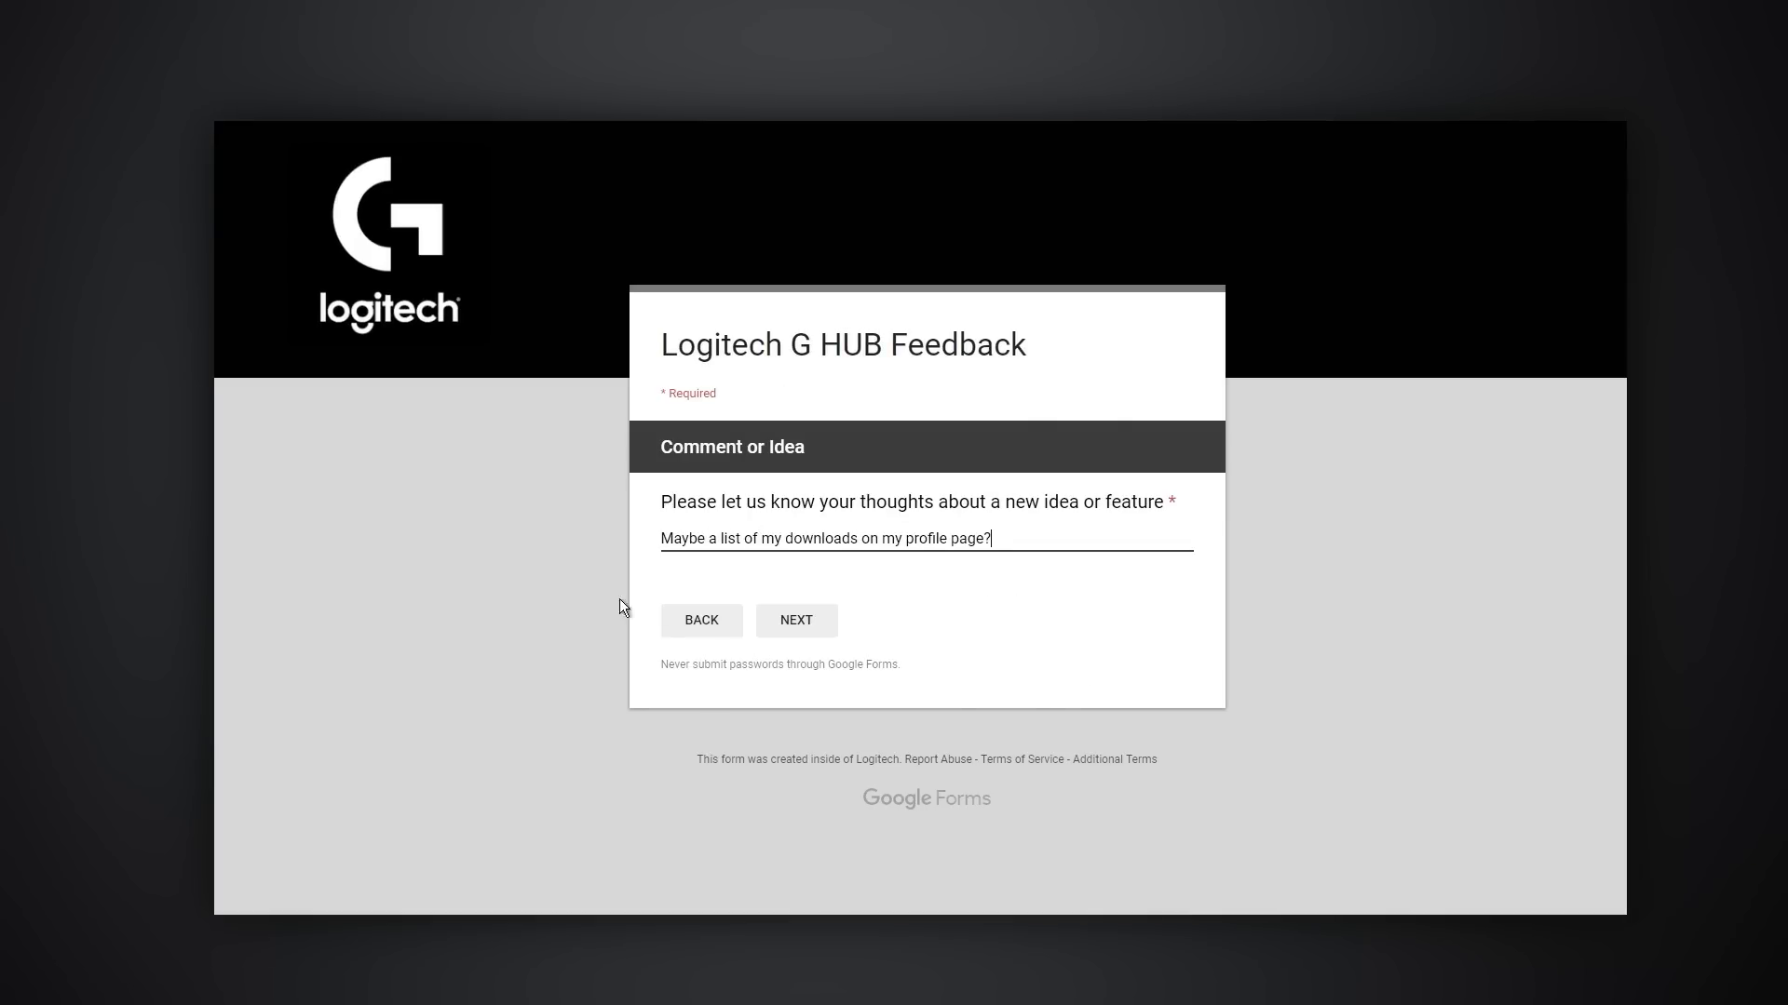